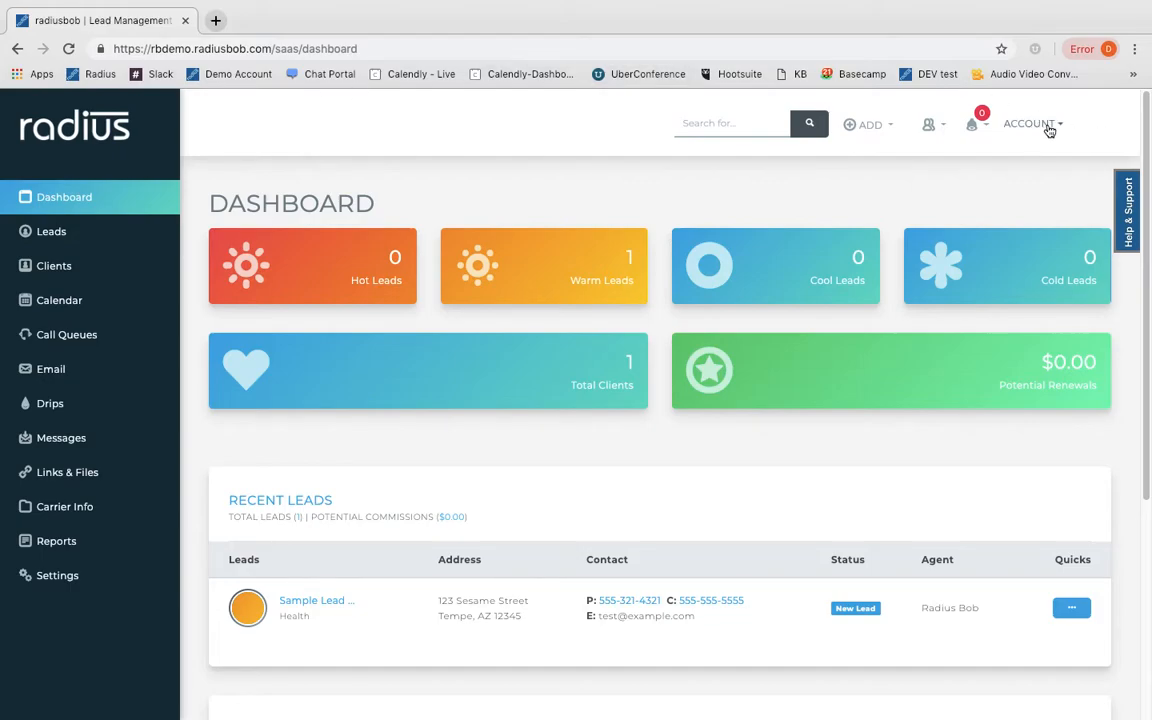
pyautogui.moveTo(1036, 108)
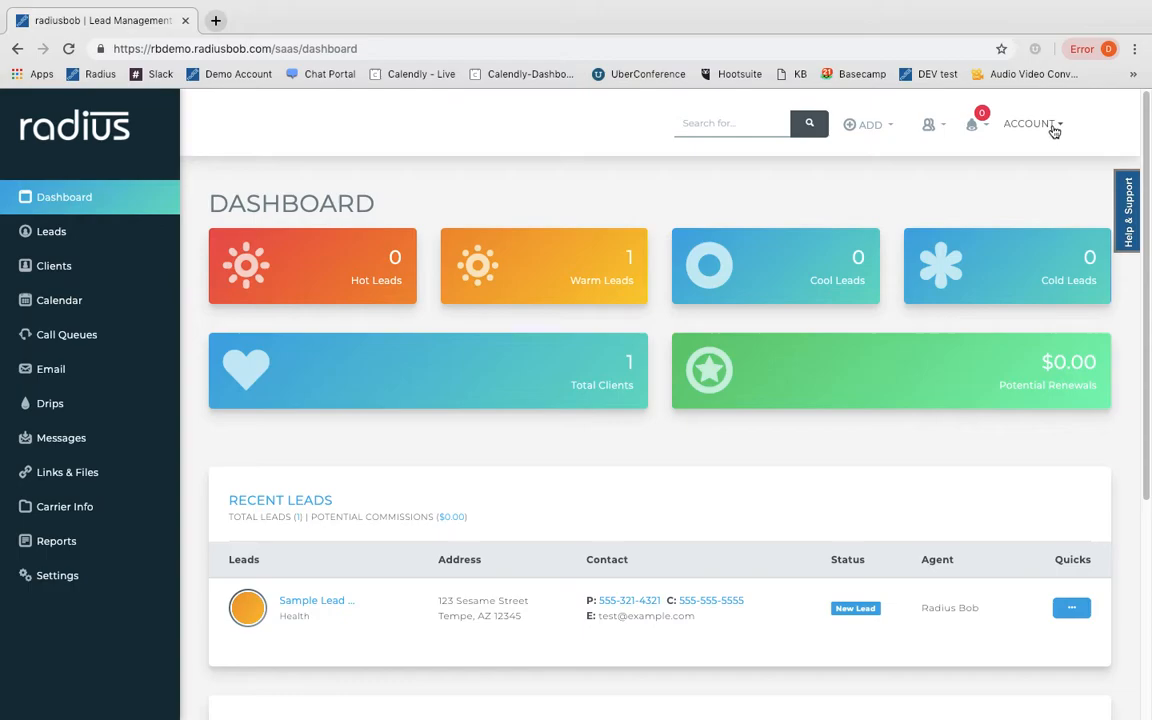
# Expand the ACCOUNT dropdown showing My Information, Manage Users, Billing and Logout.
pyautogui.click(1030, 124)
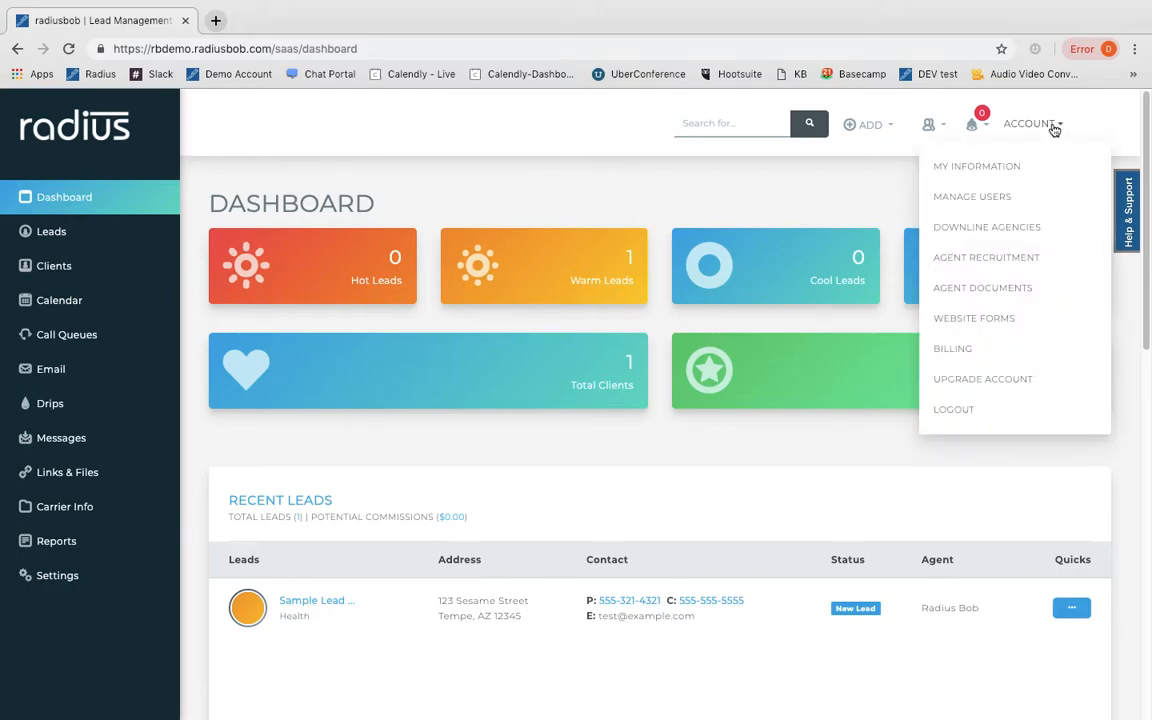
pyautogui.moveTo(976, 166)
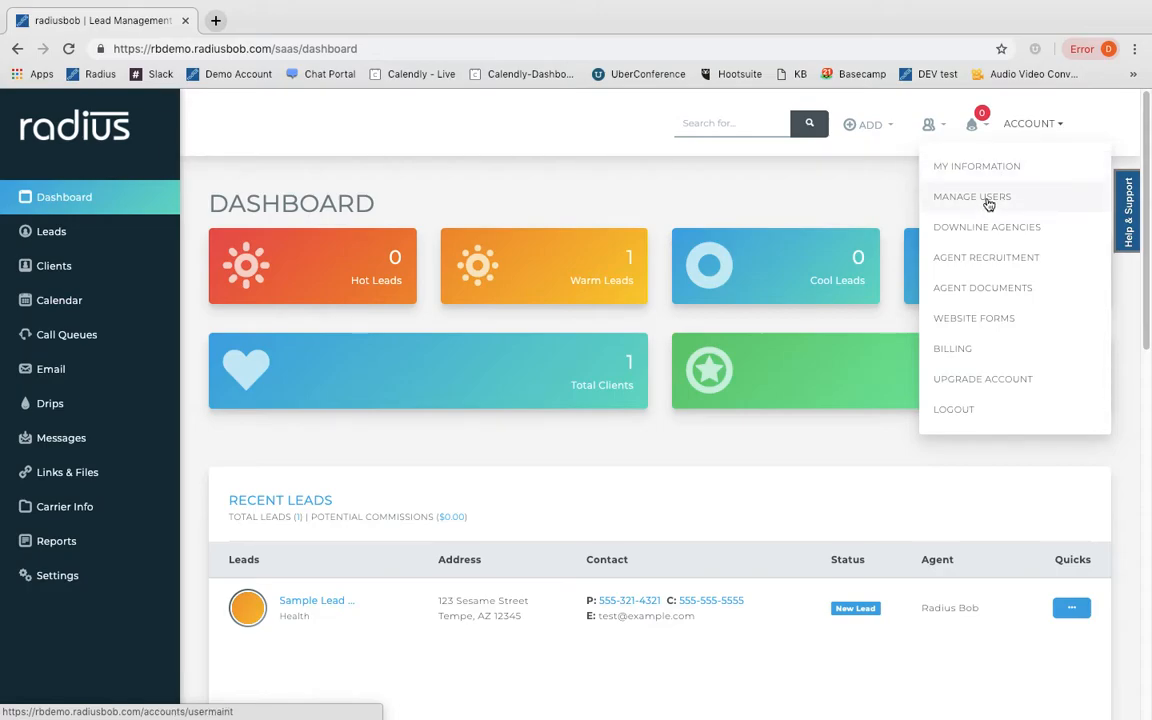
pyautogui.moveTo(1004, 206)
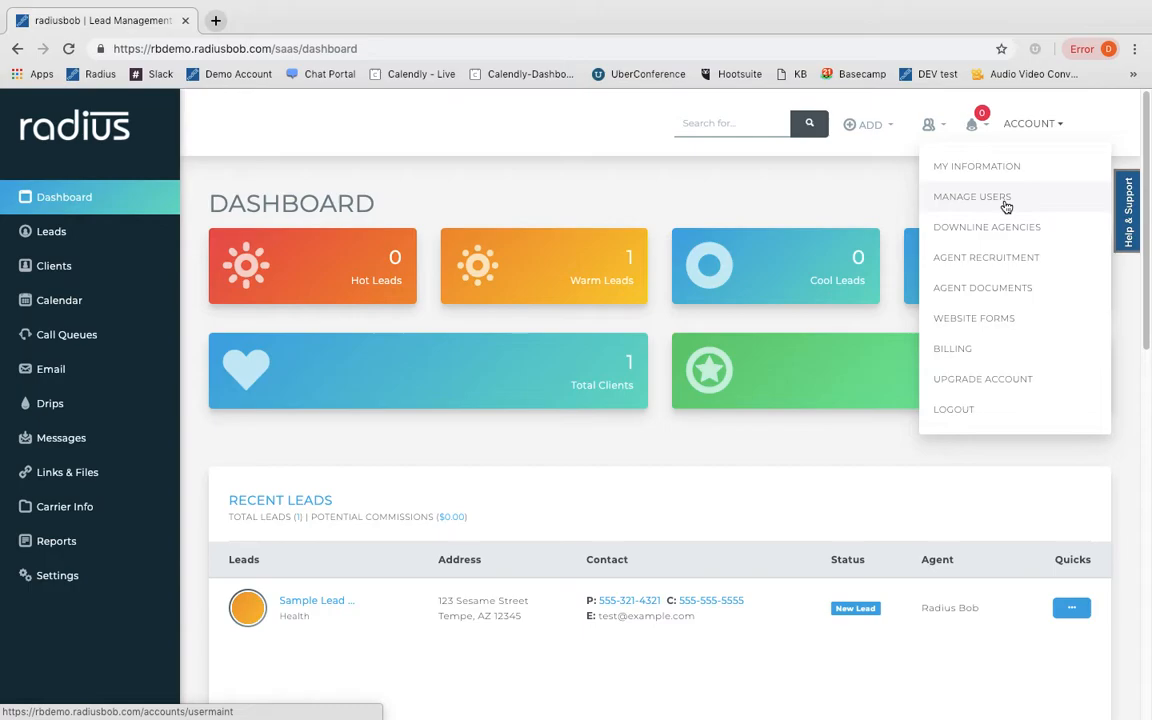
pyautogui.moveTo(1004, 206)
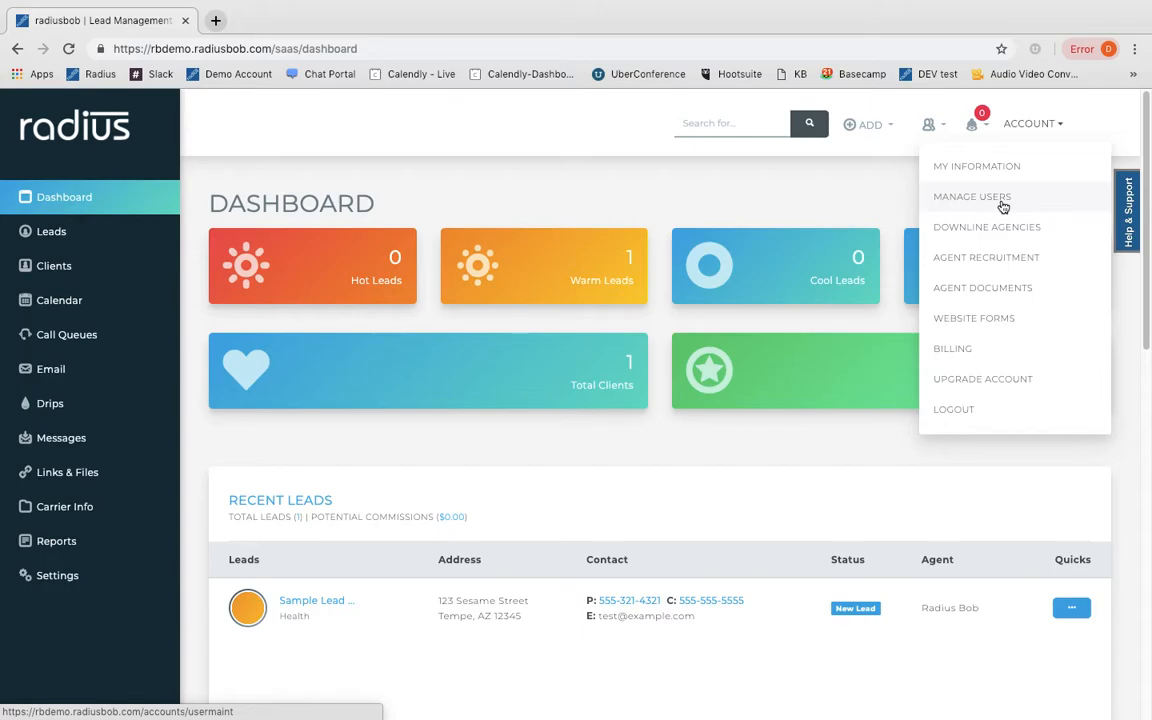
pyautogui.moveTo(1000, 232)
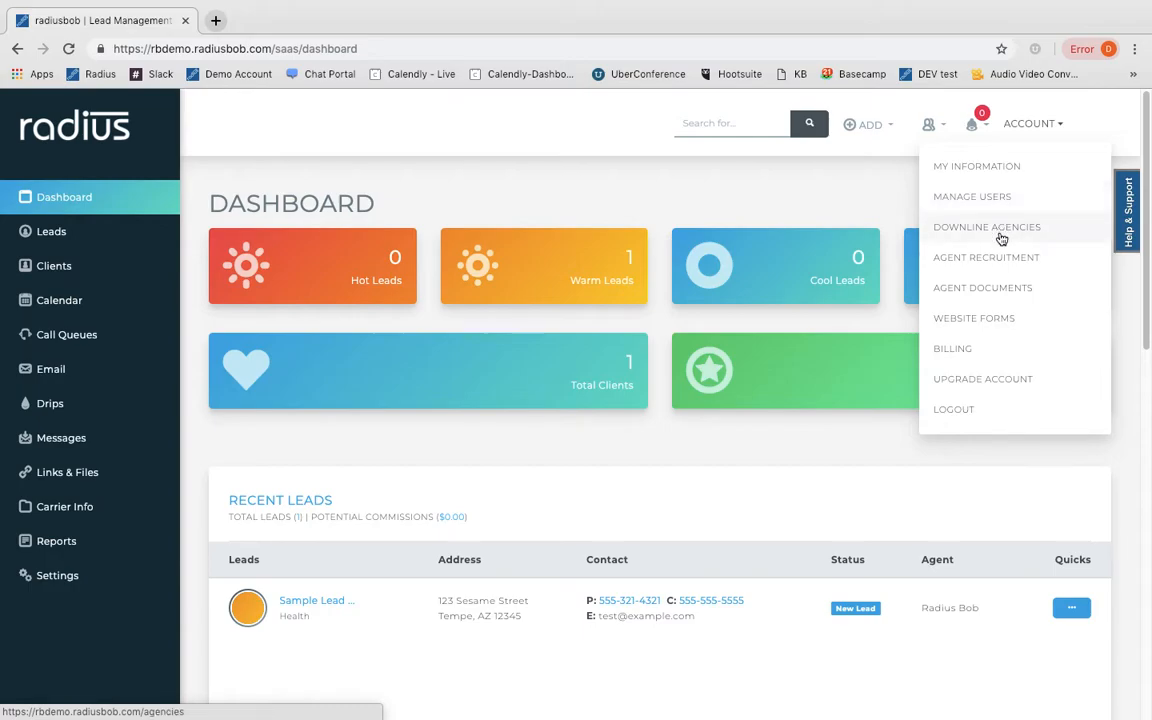
pyautogui.moveTo(1000, 288)
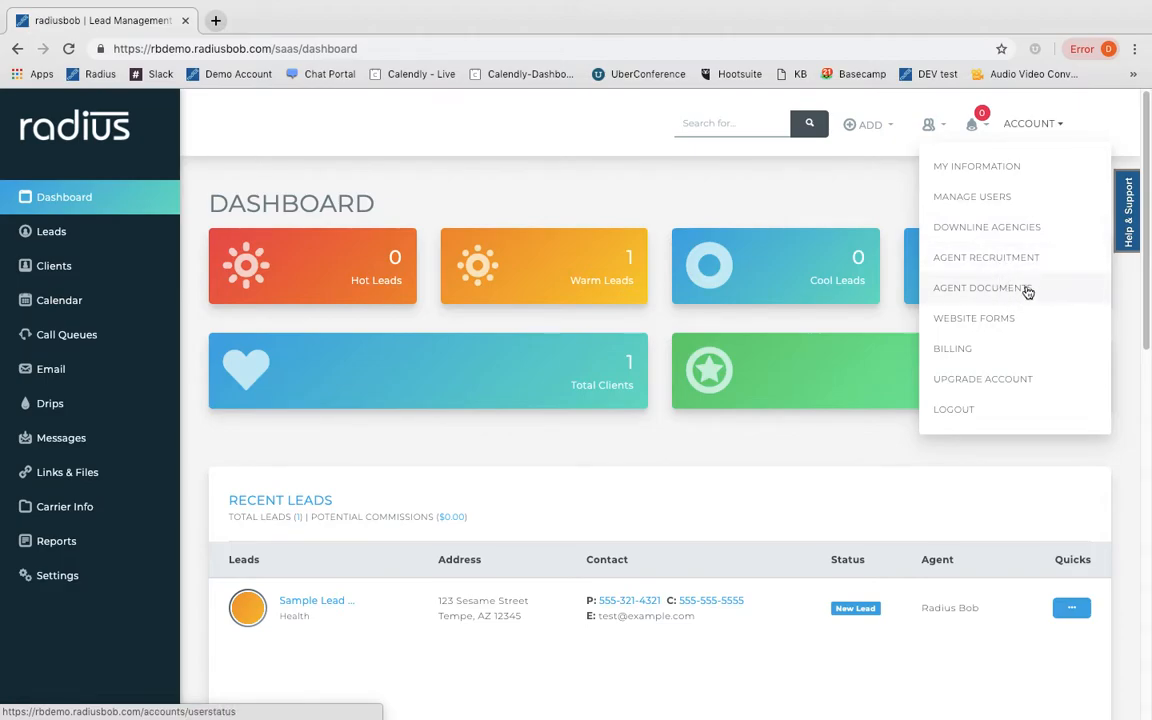
pyautogui.moveTo(972, 196)
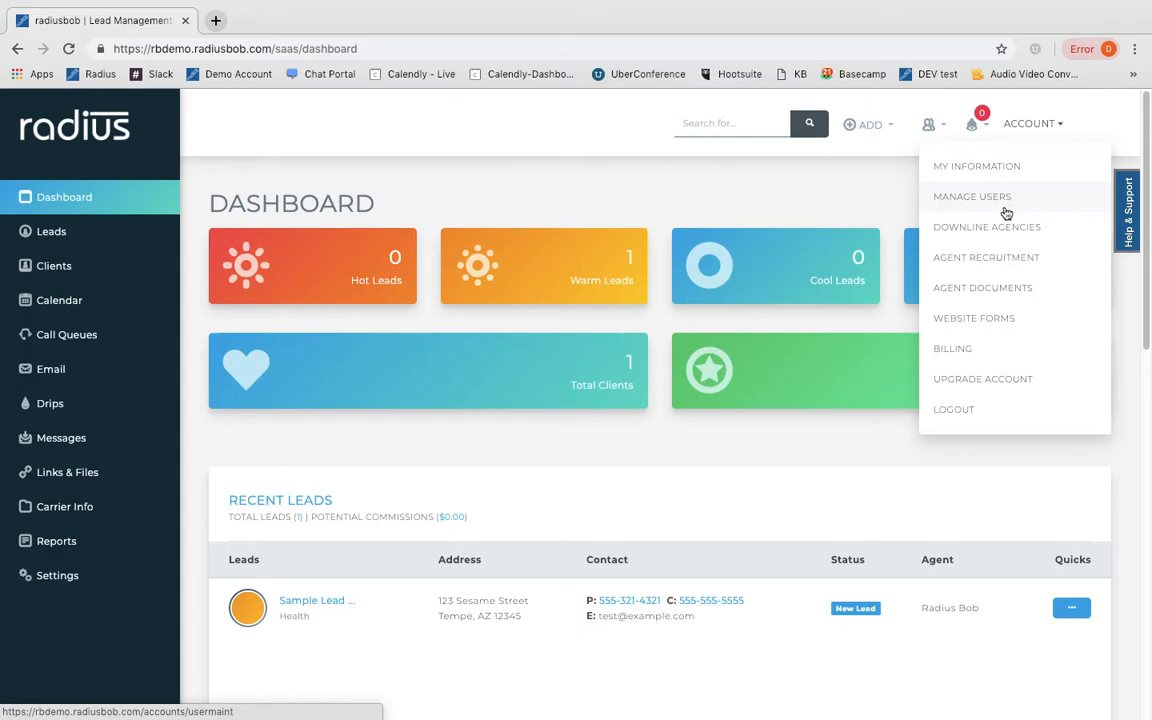
pyautogui.moveTo(1004, 288)
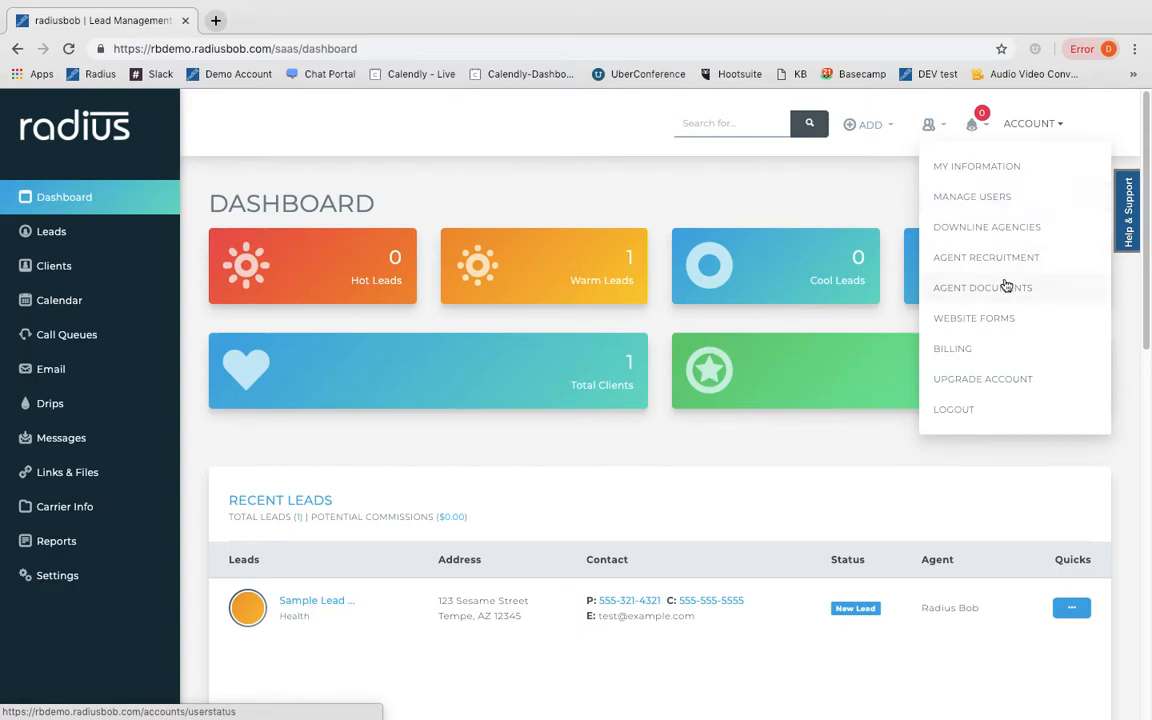
# View the Agent Documents page with license, contract and E&O summary.
pyautogui.click(982, 288)
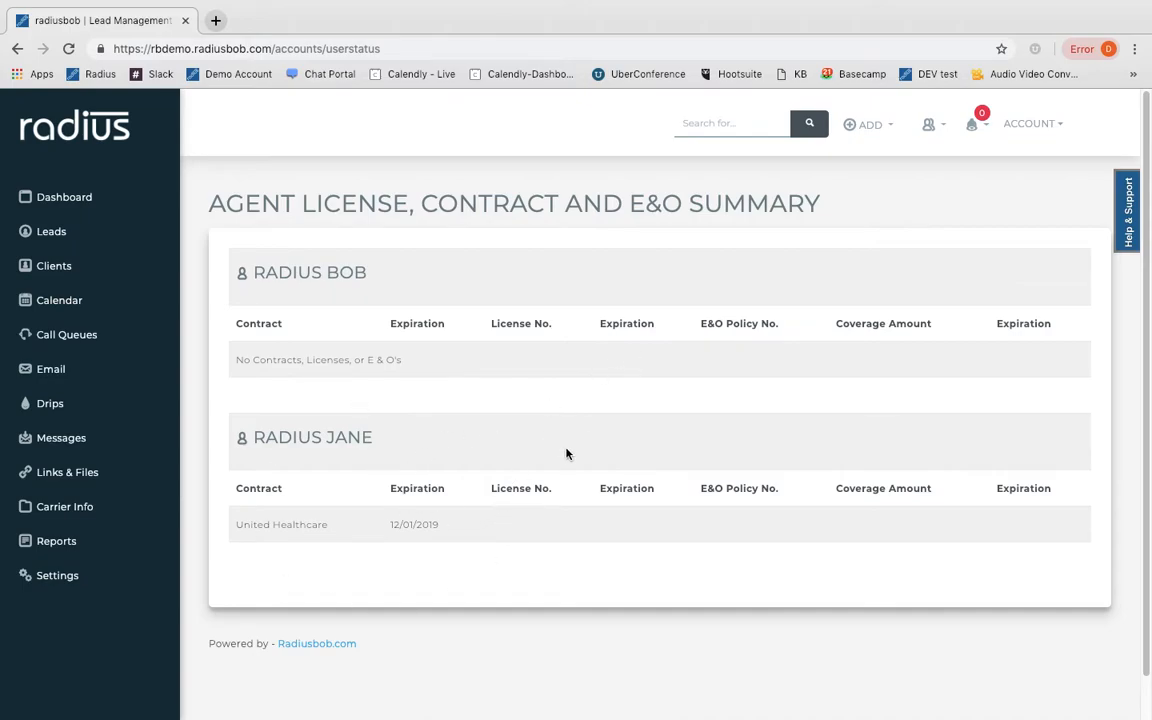
pyautogui.moveTo(1030, 124)
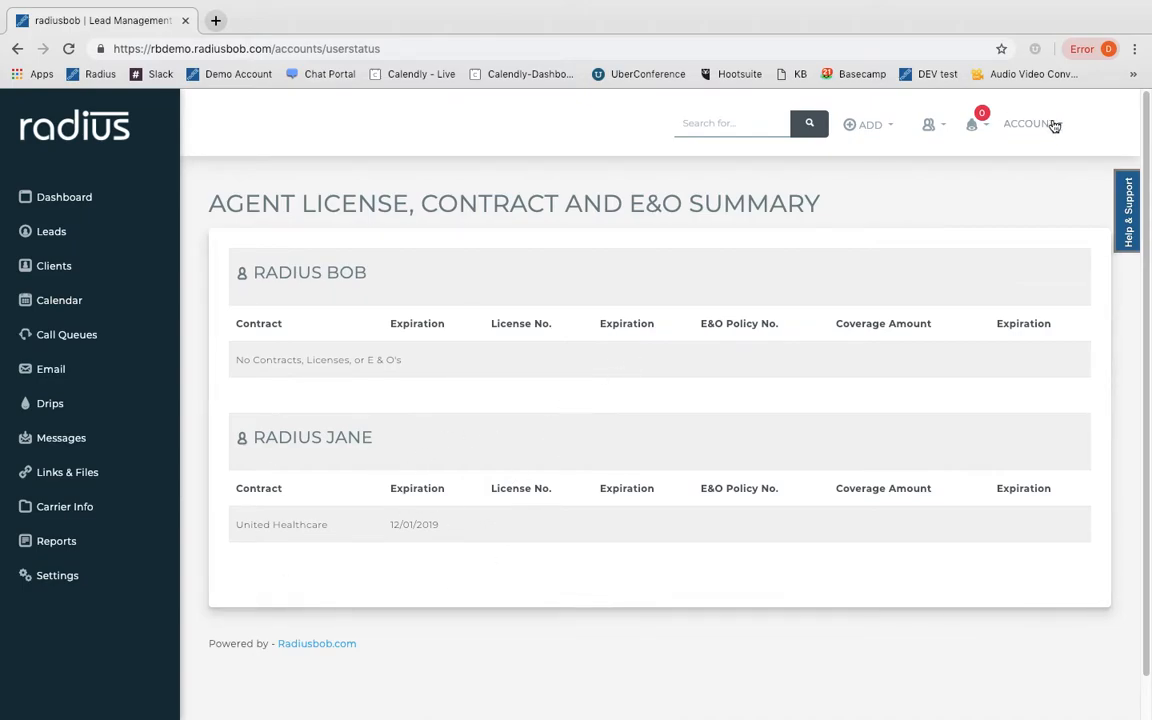
pyautogui.click(1030, 124)
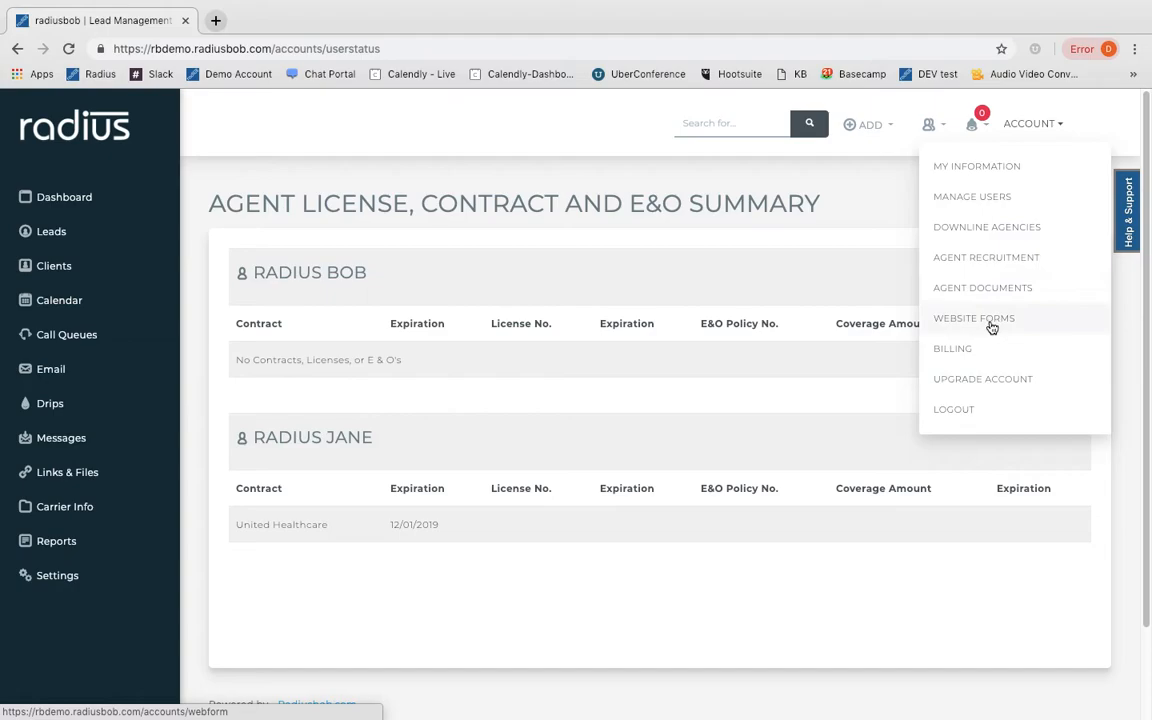
pyautogui.moveTo(1012, 318)
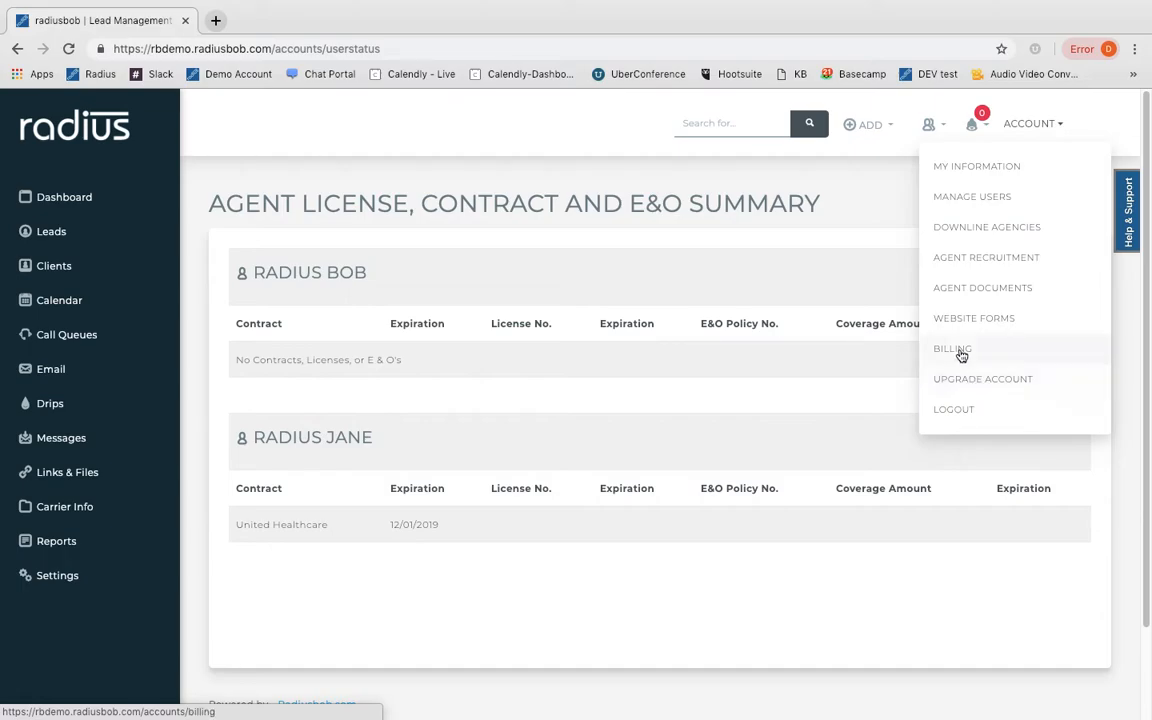
pyautogui.moveTo(964, 352)
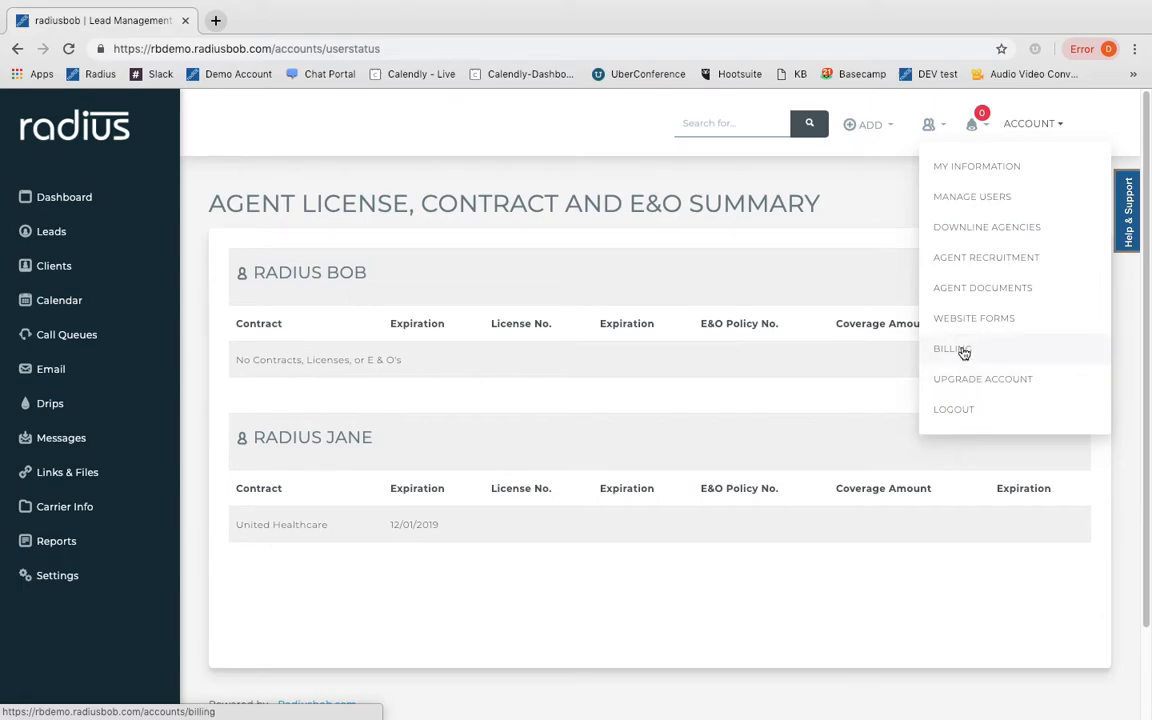
# Move to the Billing Information page for the card on file.
pyautogui.click(948, 348)
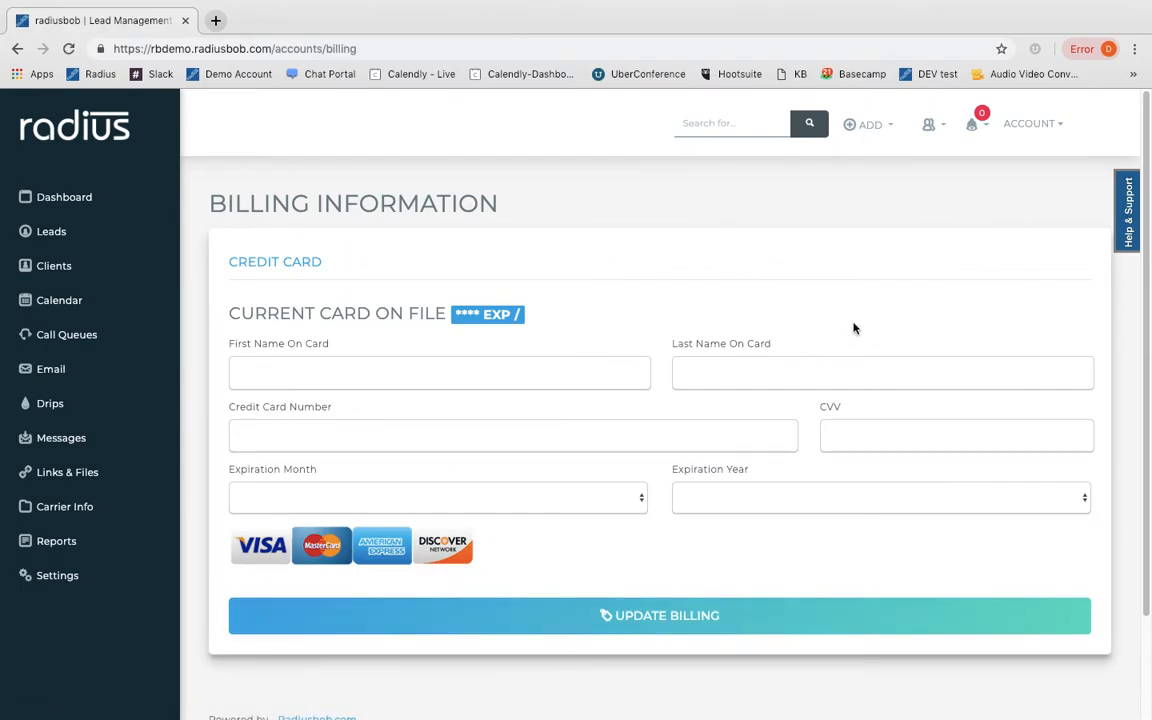
pyautogui.click(1032, 124)
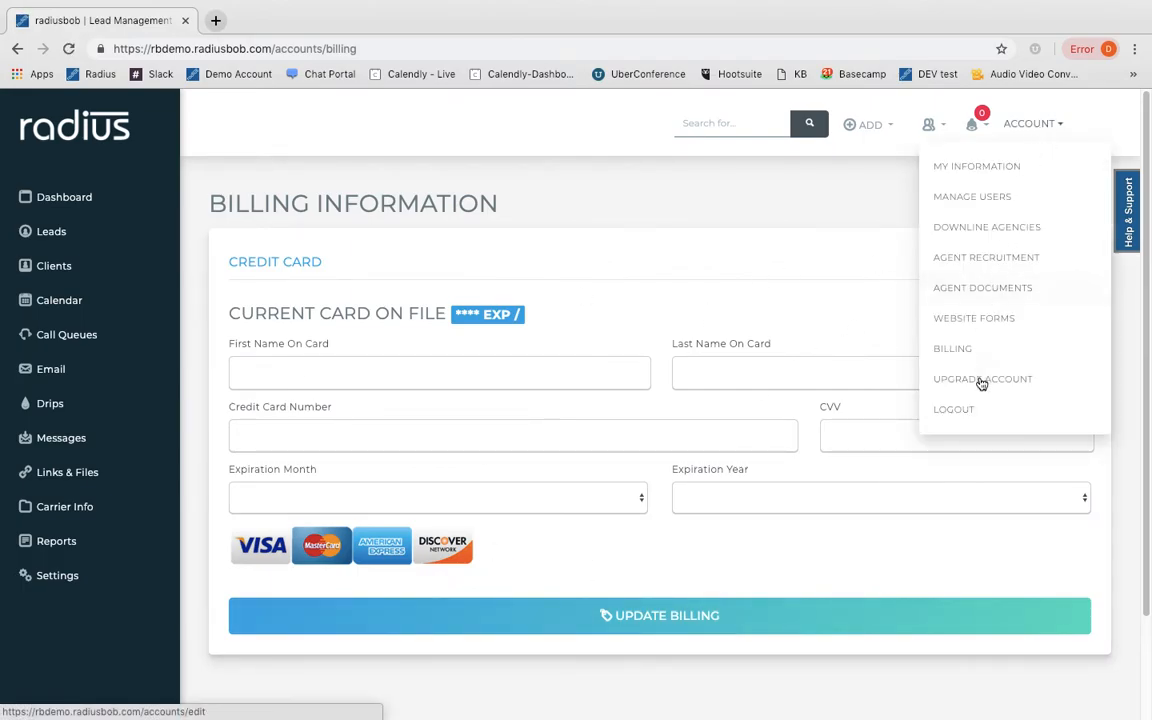
# Review the Upgrade, Downgrade, Pause or Cancel Account page with its VoIP plans and prices.
pyautogui.click(982, 378)
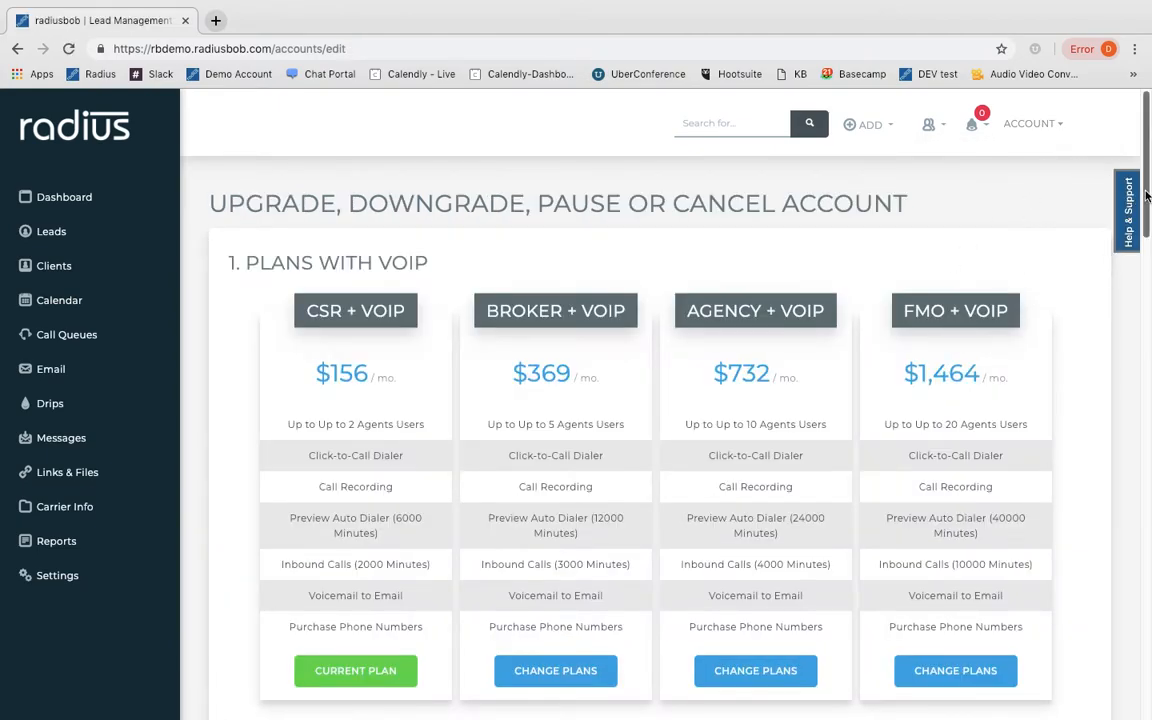
pyautogui.scroll(-3)
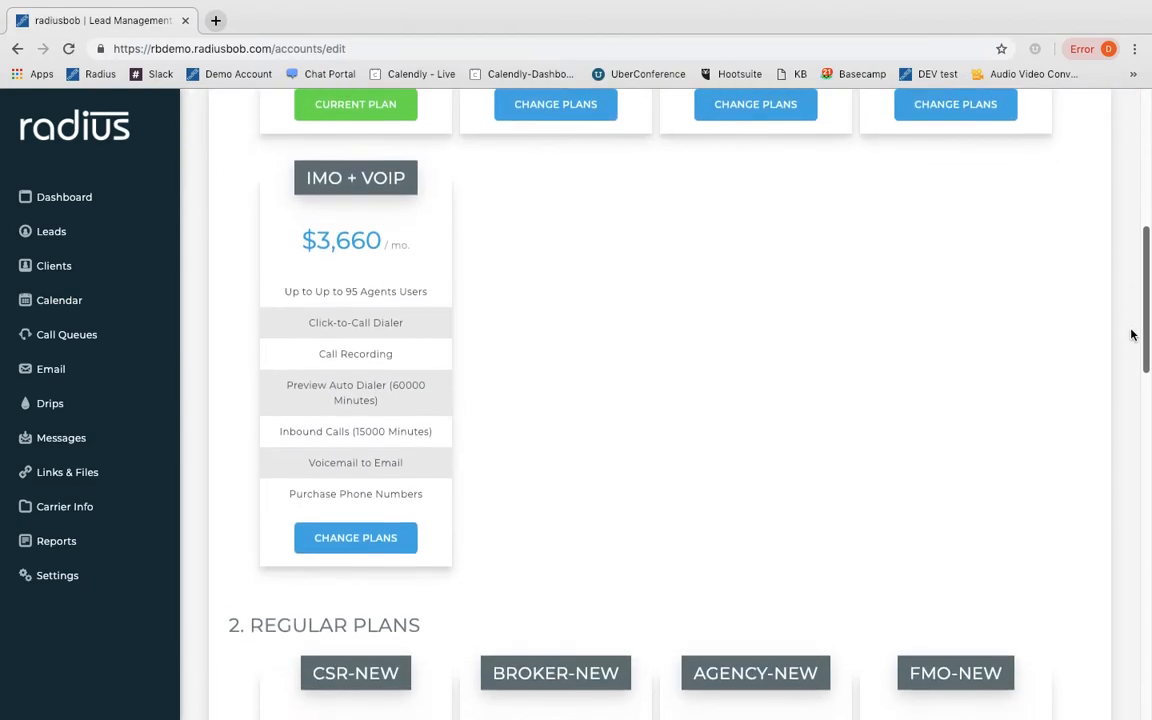
pyautogui.scroll(-3)
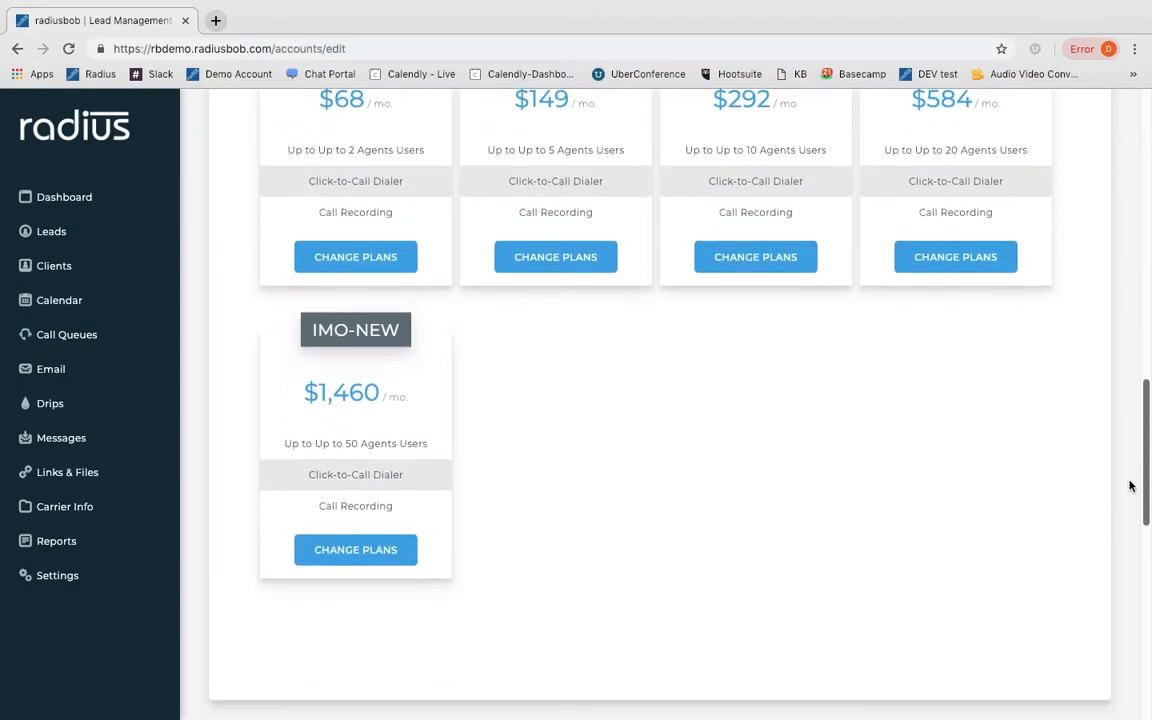
pyautogui.scroll(-3)
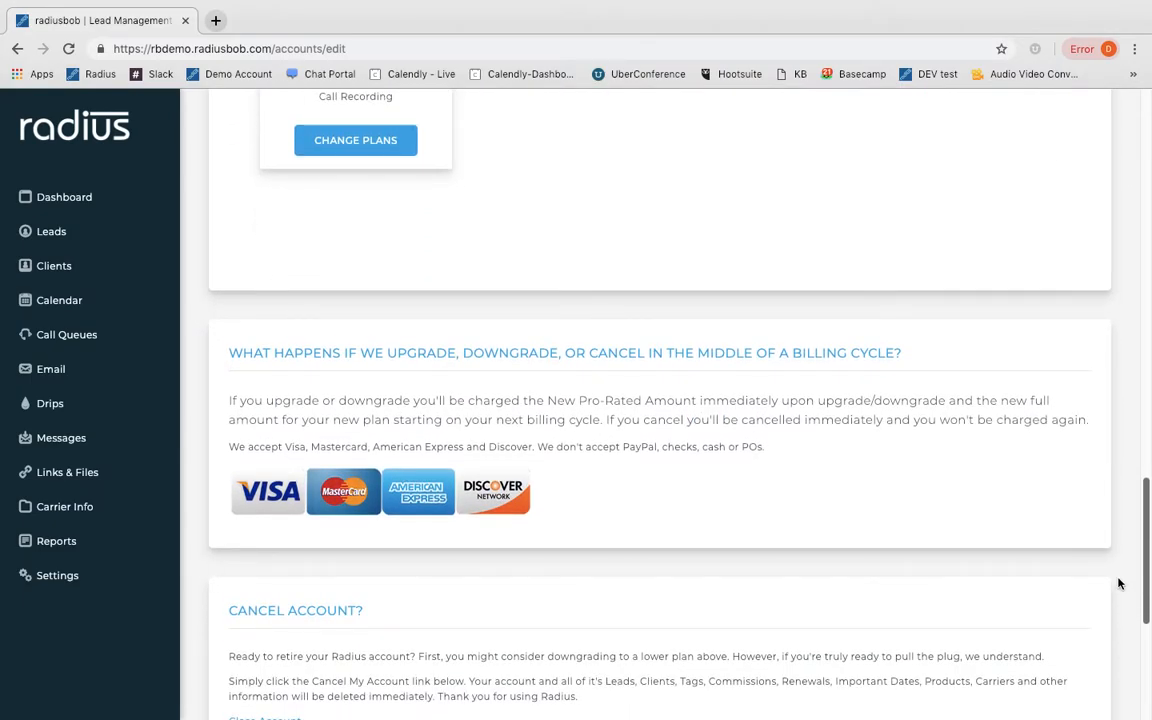
pyautogui.scroll(-3)
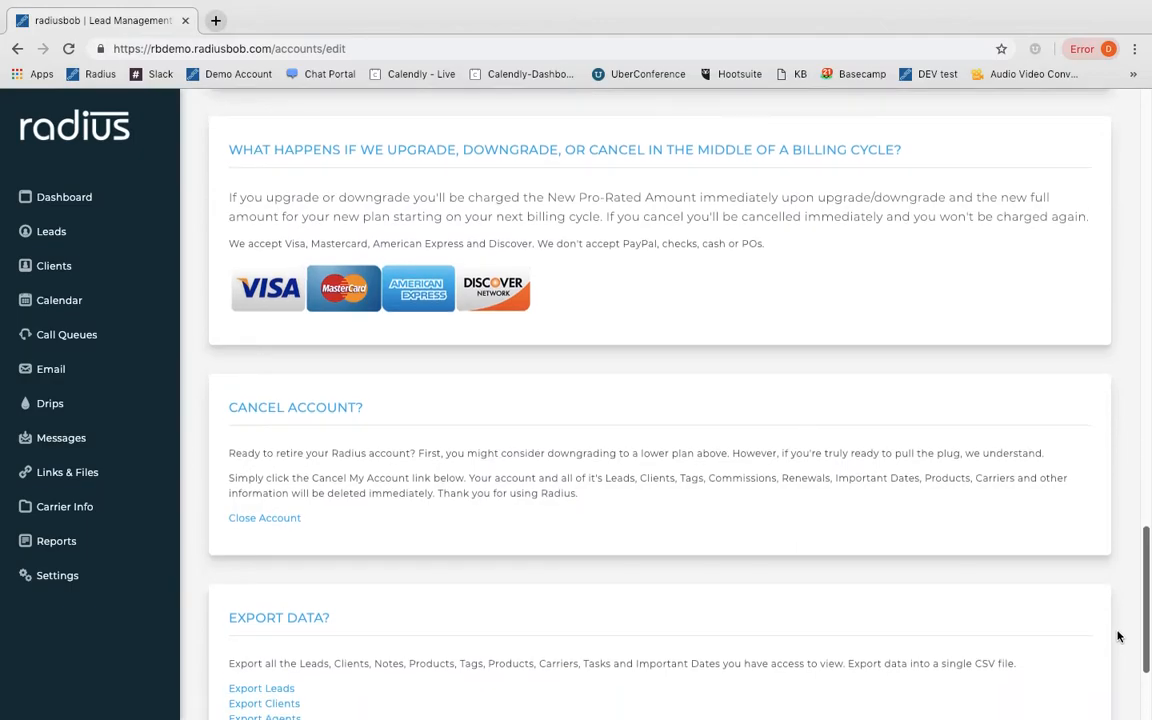
pyautogui.scroll(-3)
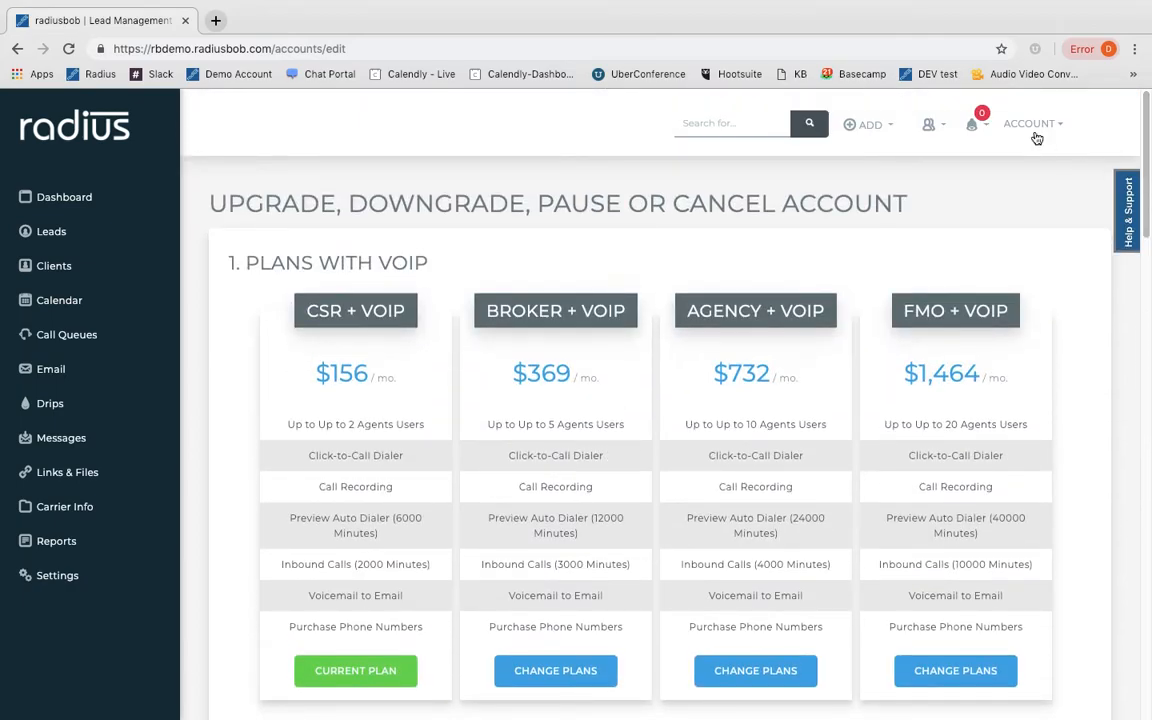
pyautogui.click(1028, 124)
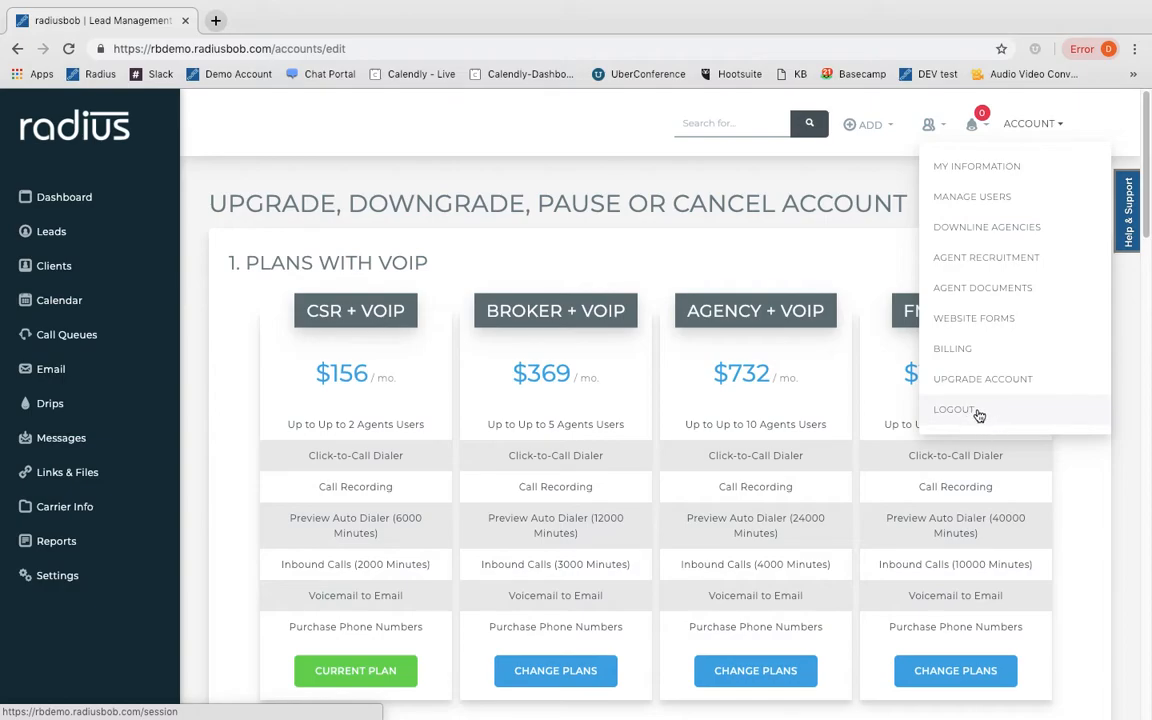
pyautogui.moveTo(968, 412)
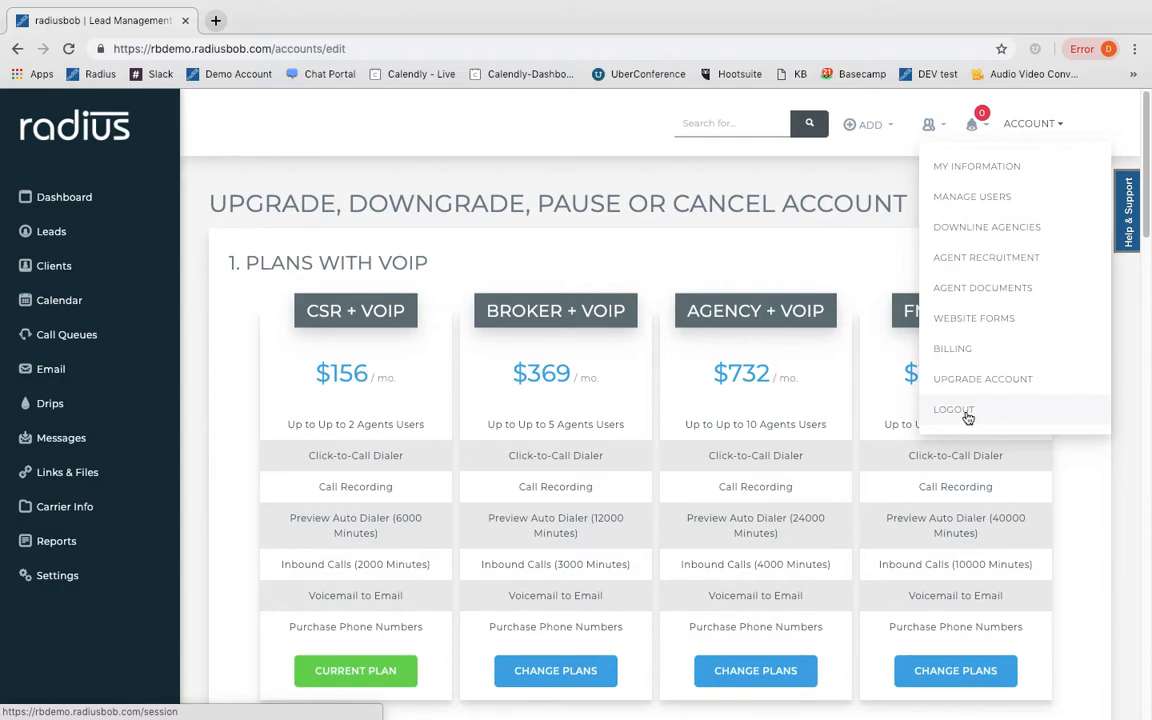
pyautogui.moveTo(912, 392)
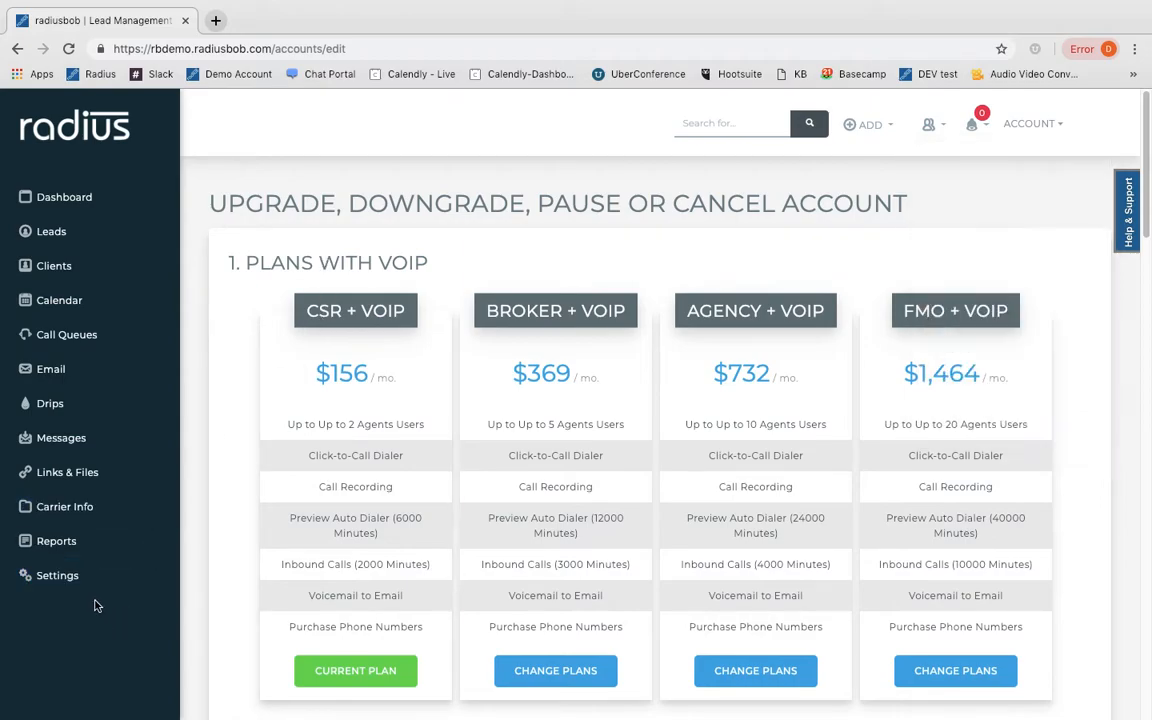
# Show the Account Settings page listing logo, dialer, products, carriers, email and dashboard sections.
pyautogui.click(56, 576)
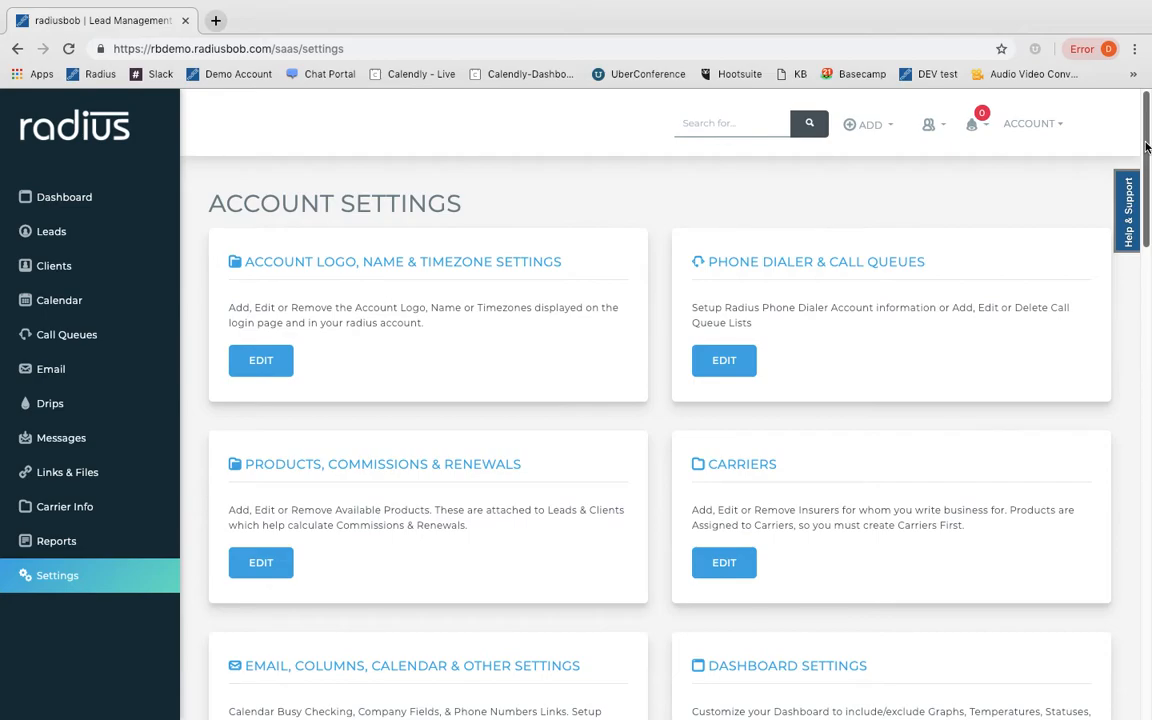
pyautogui.scroll(-3)
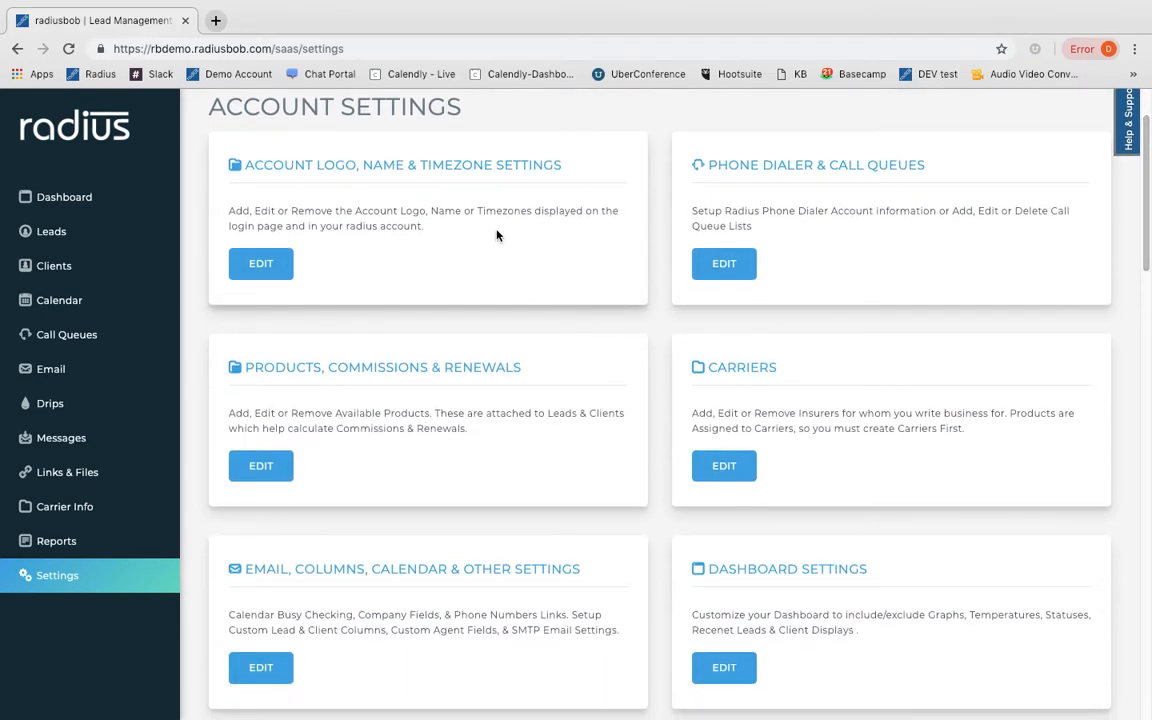
pyautogui.moveTo(280, 284)
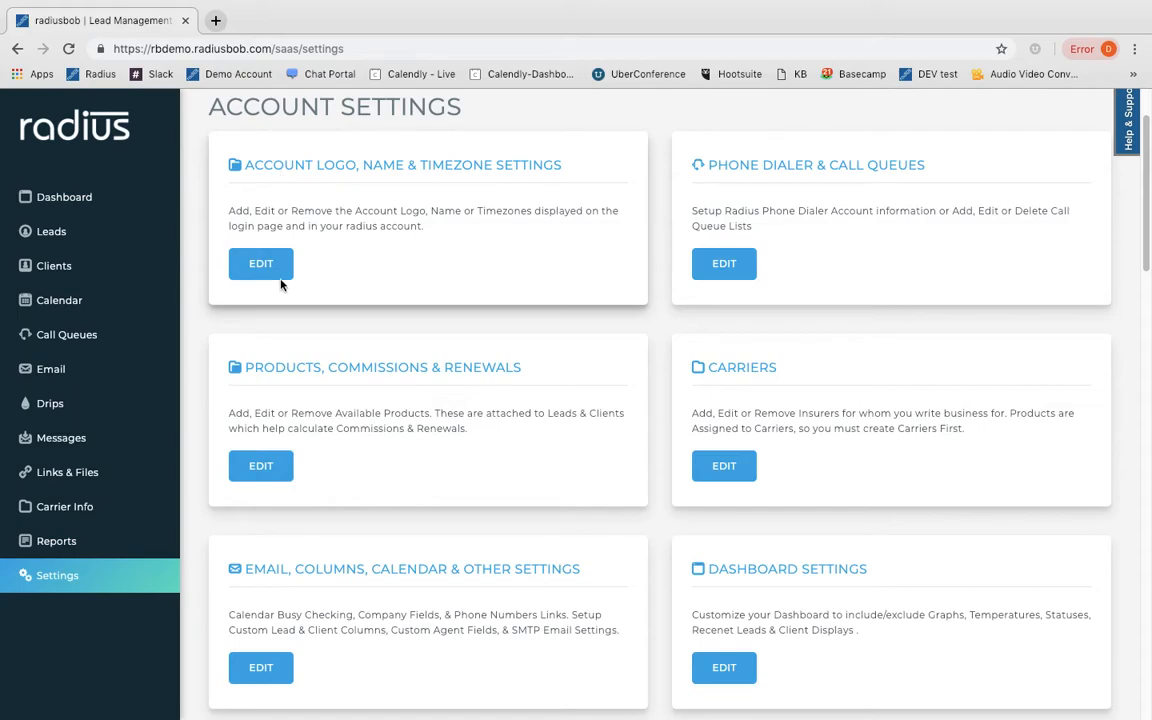
pyautogui.click(260, 264)
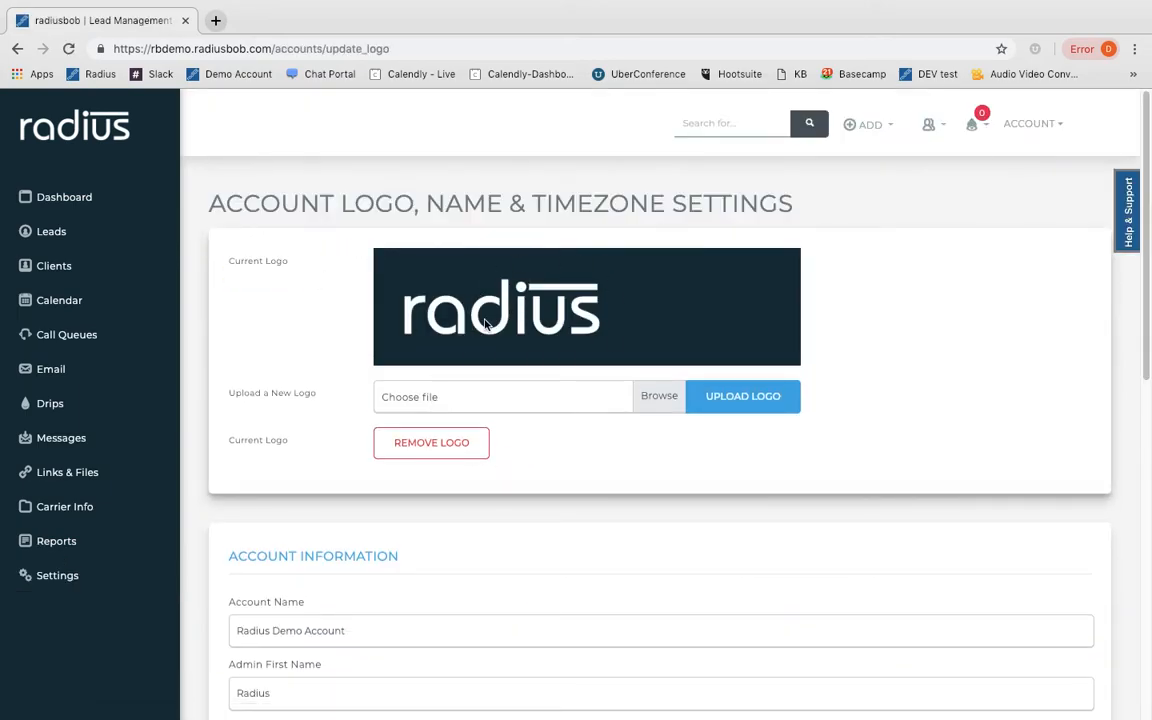
pyautogui.scroll(-3)
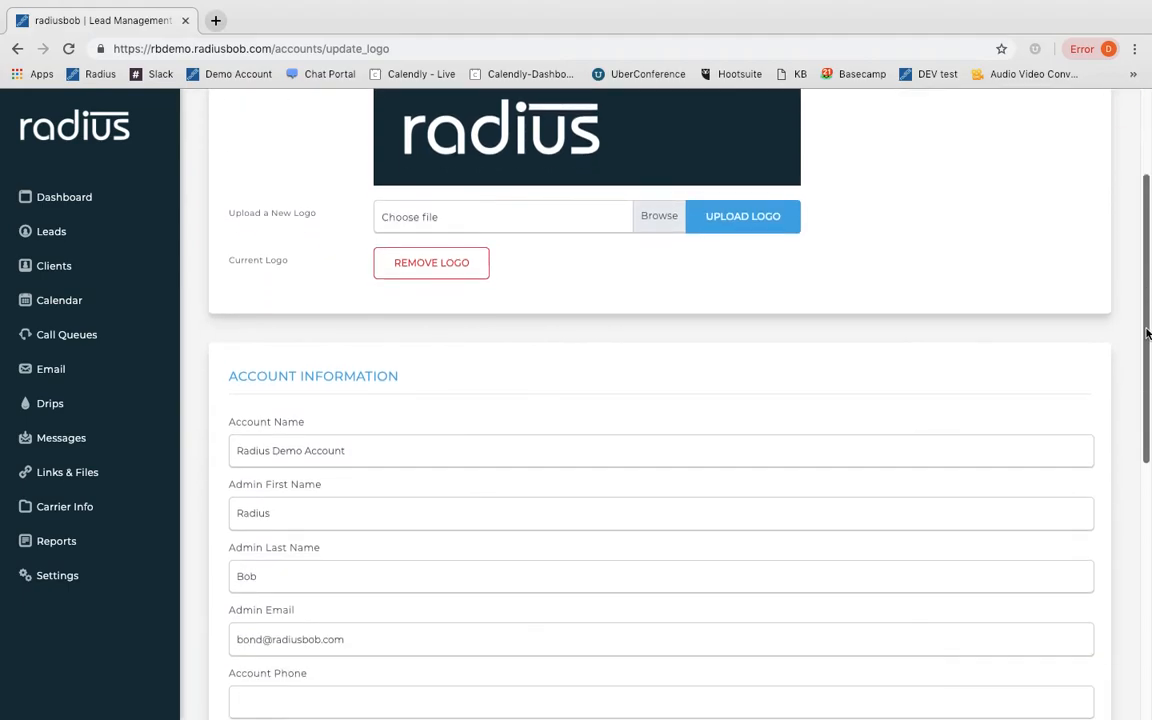
pyautogui.scroll(-3)
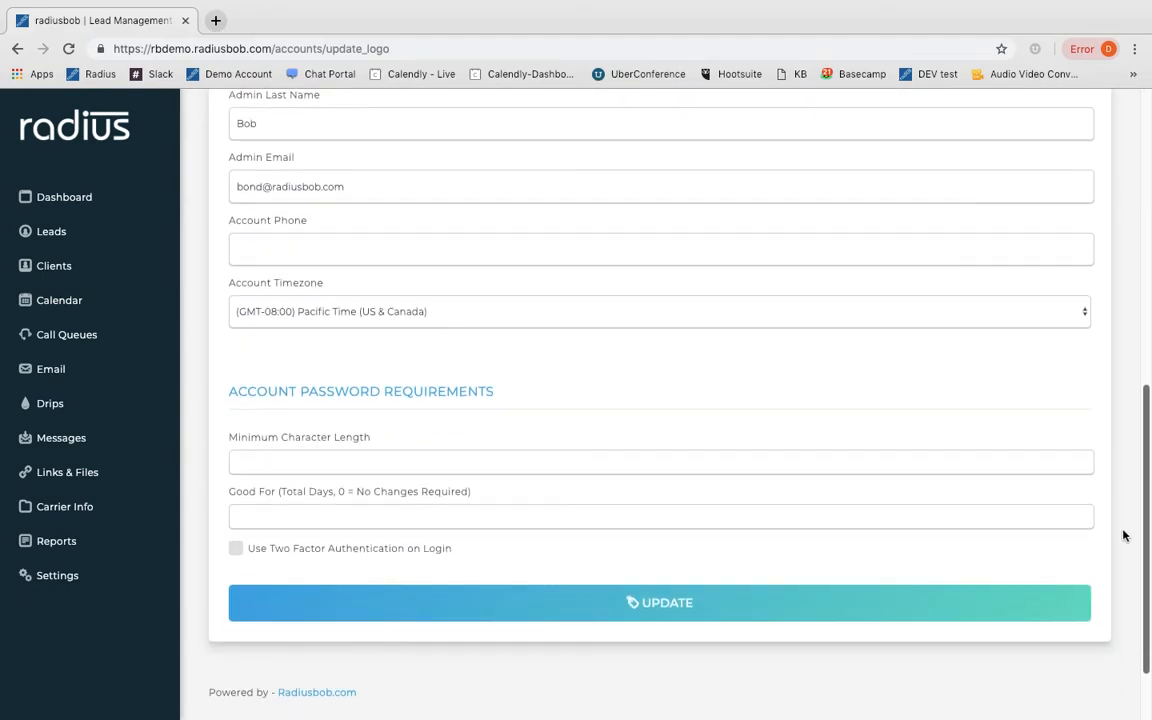
pyautogui.scroll(-3)
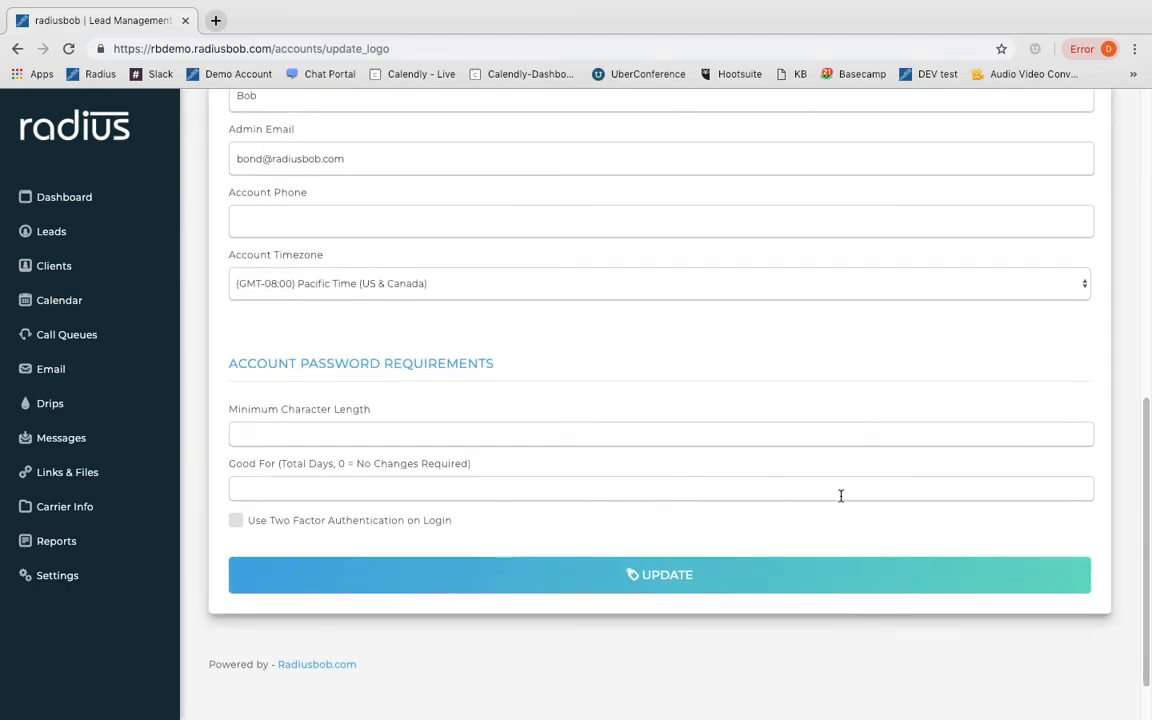
pyautogui.scroll(3)
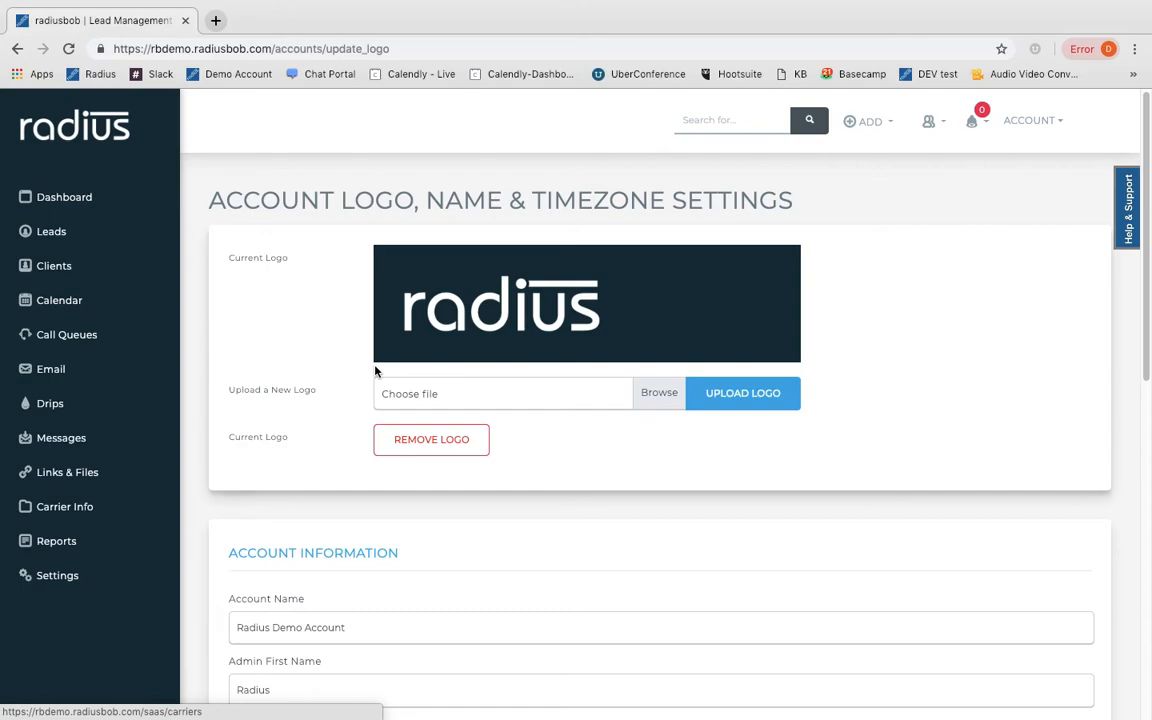
pyautogui.moveTo(432, 192)
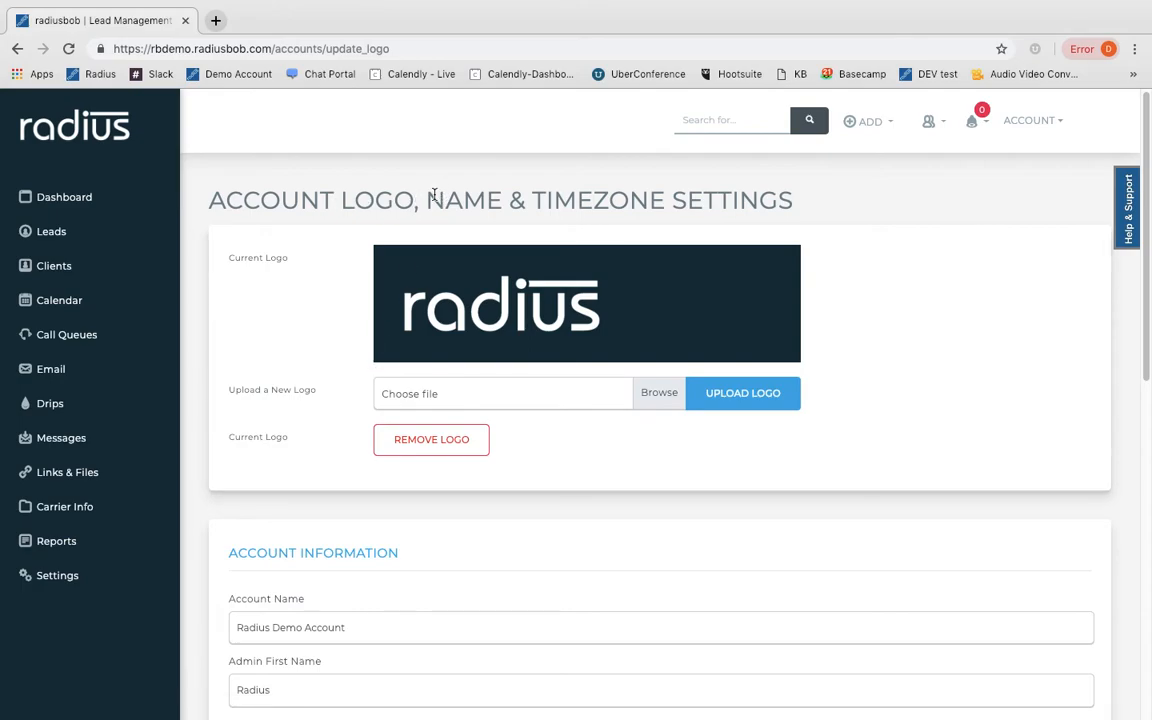
pyautogui.click(56, 576)
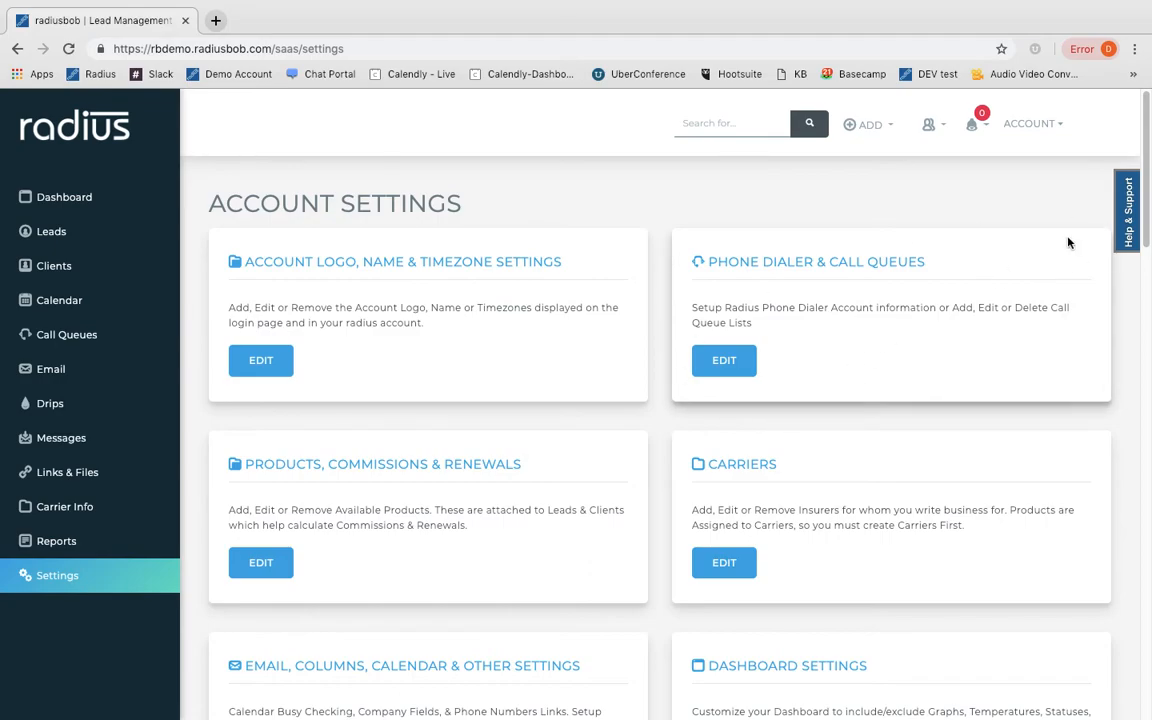
pyautogui.scroll(-3)
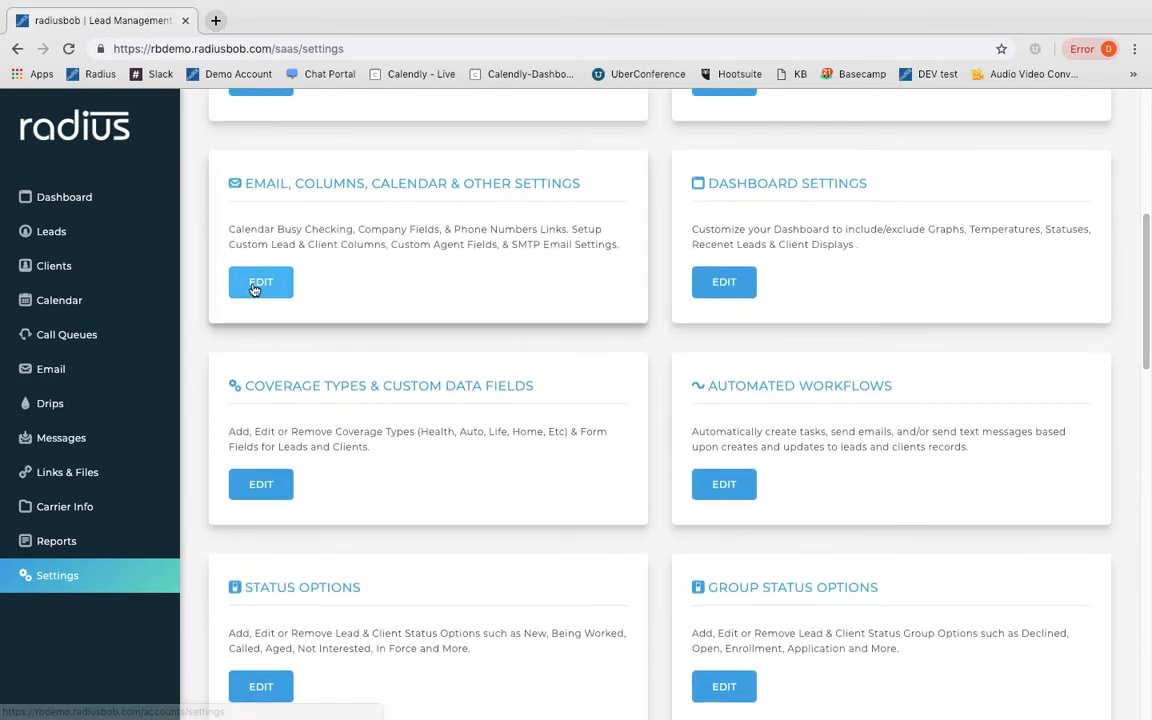
pyautogui.click(260, 280)
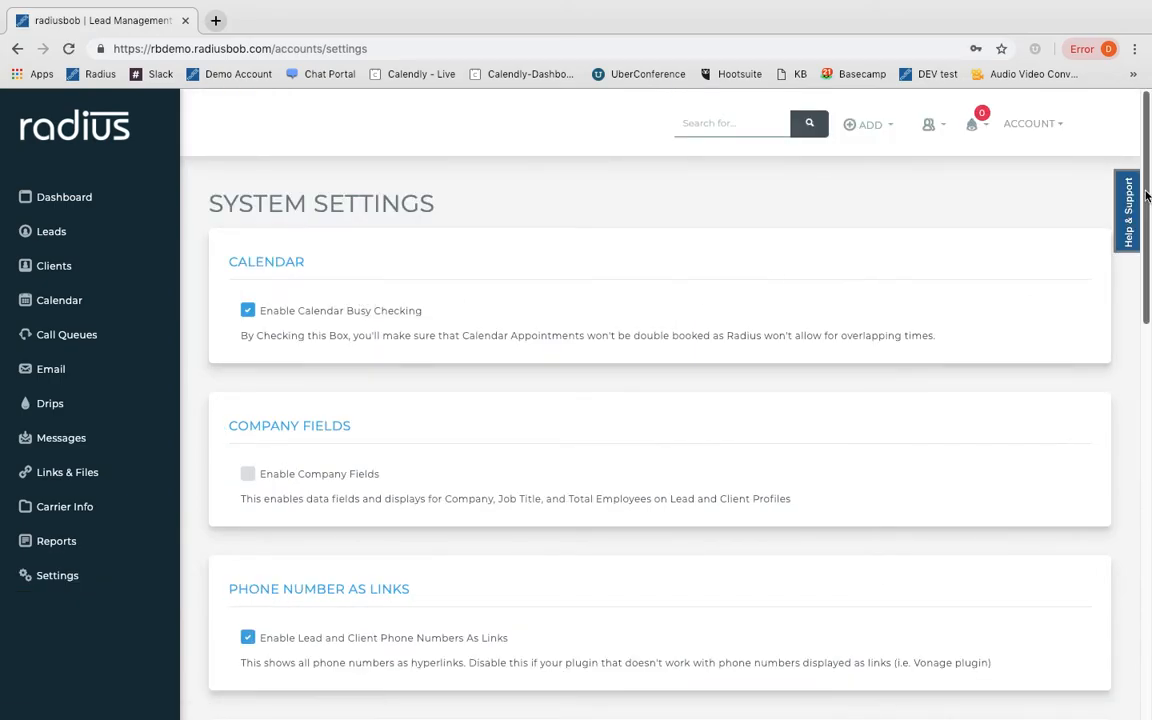
pyautogui.scroll(-3)
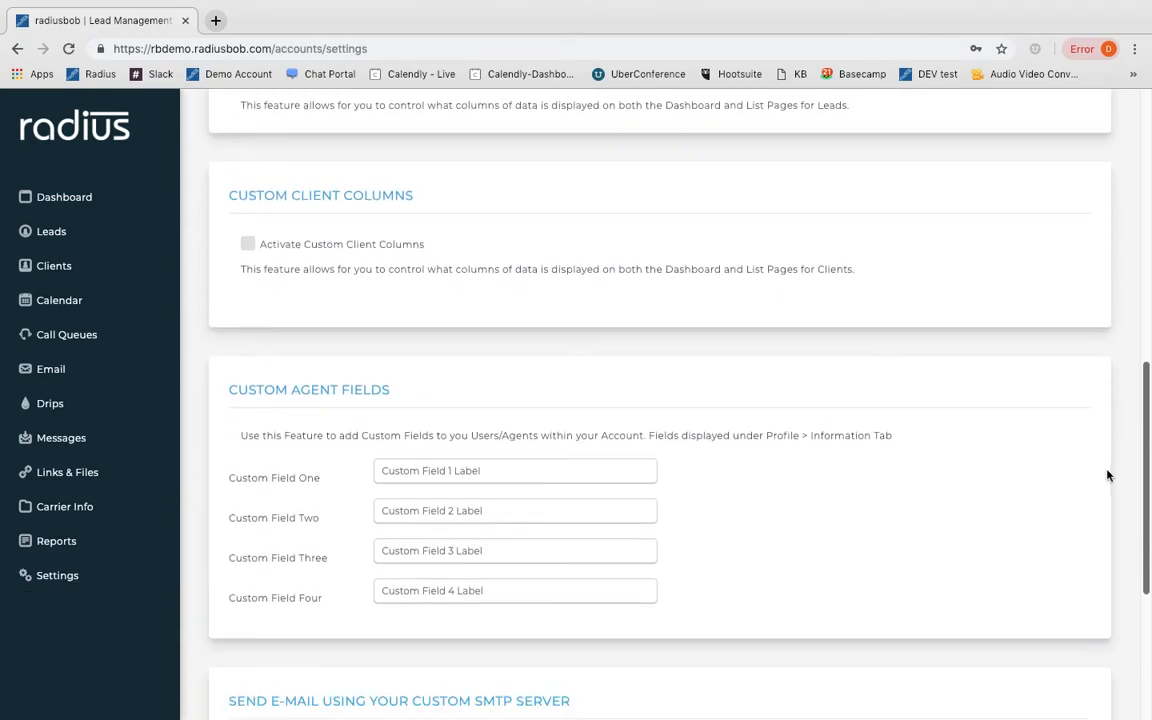
pyautogui.scroll(-3)
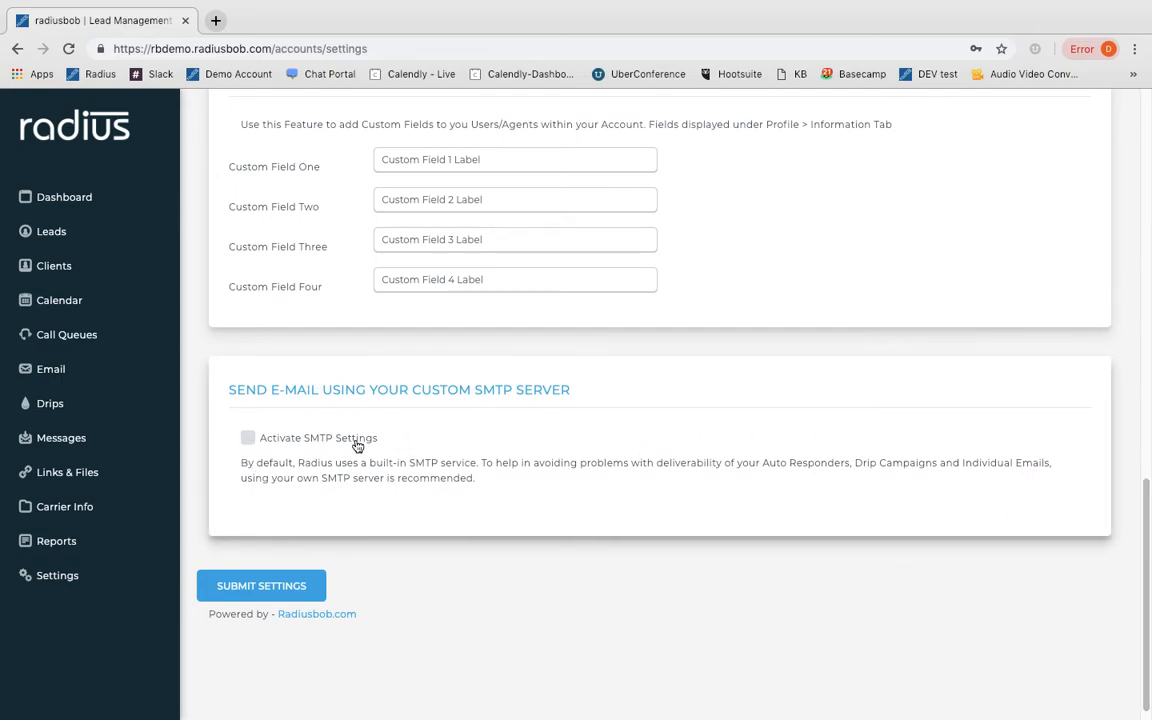
pyautogui.moveTo(276, 344)
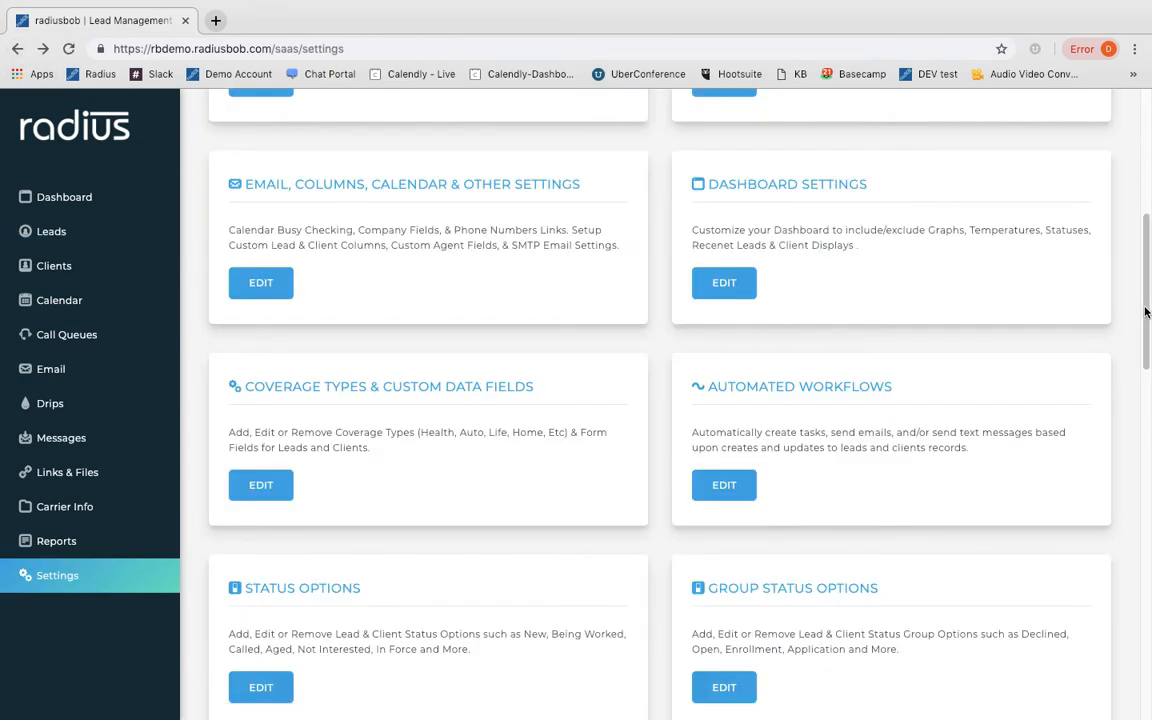
pyautogui.scroll(-3)
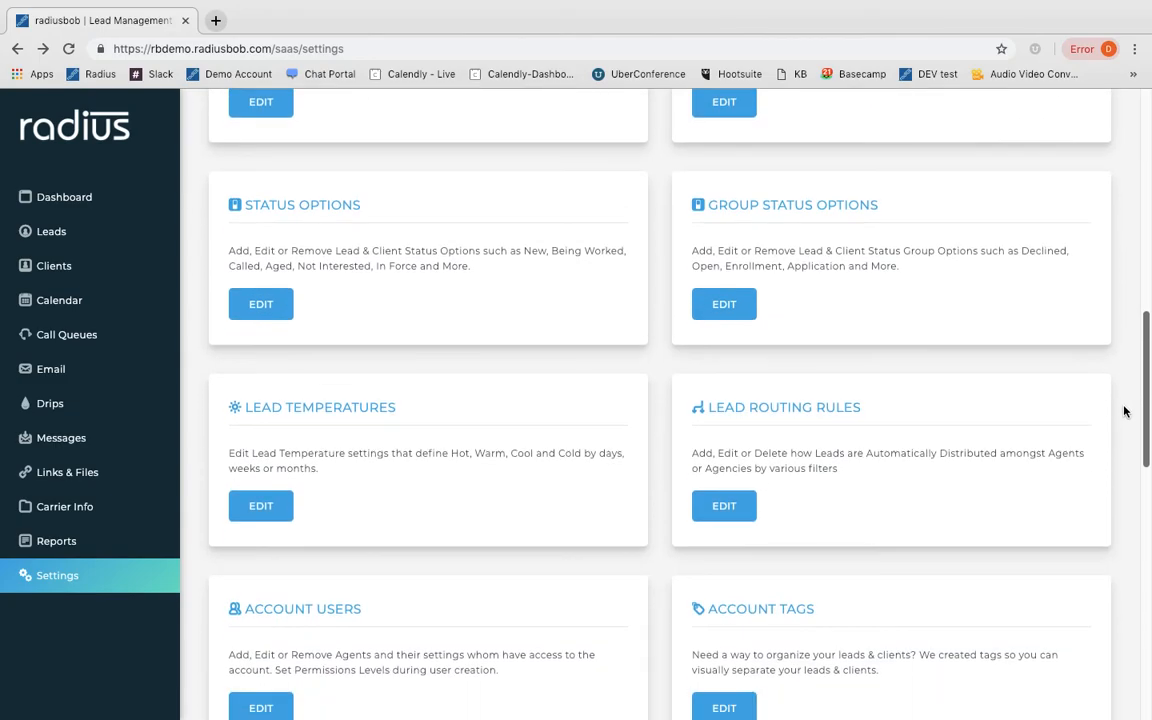
pyautogui.scroll(-3)
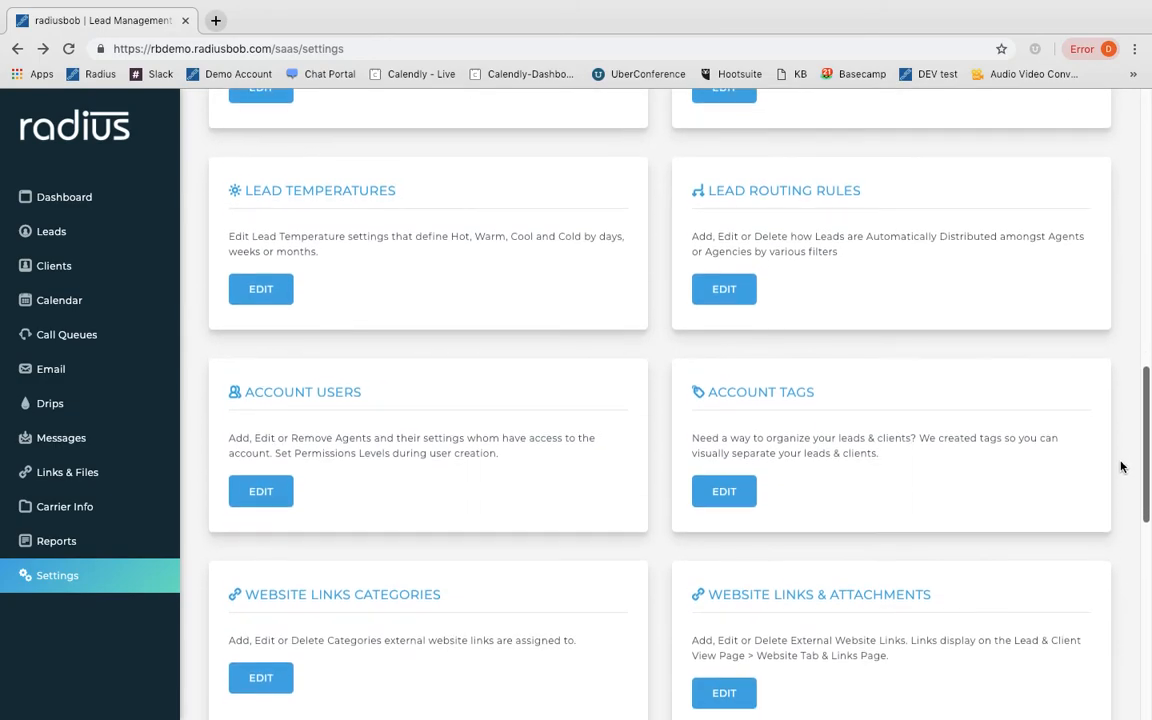
pyautogui.scroll(-3)
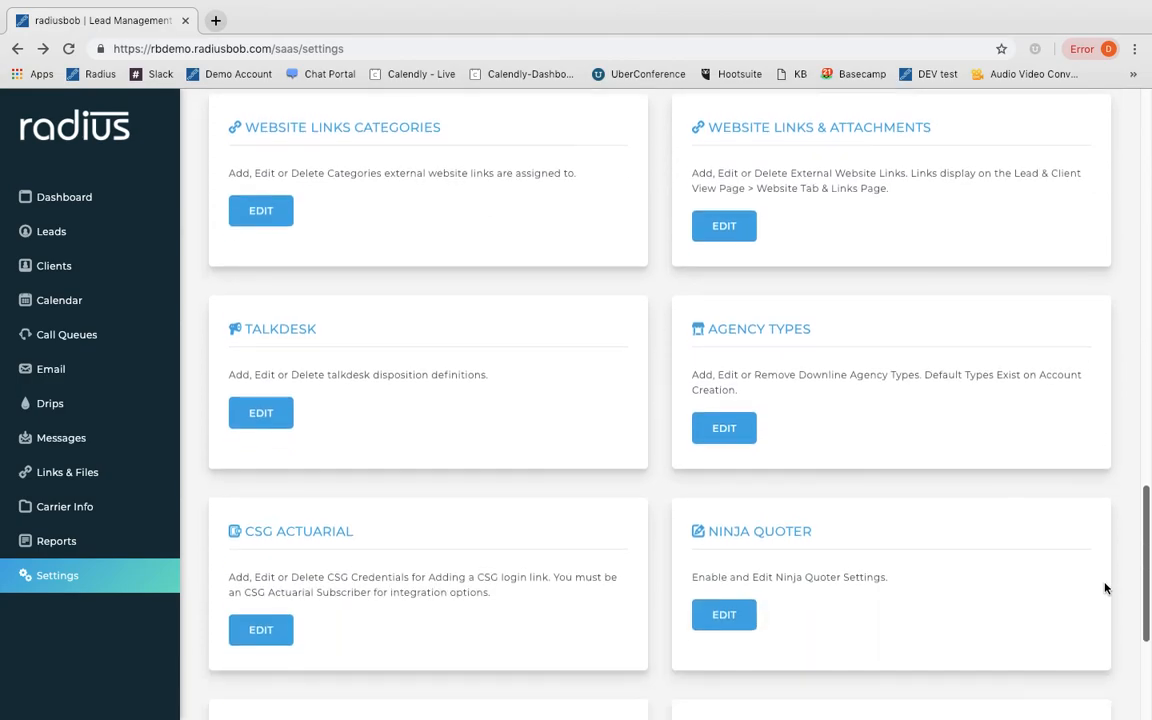
pyautogui.scroll(-3)
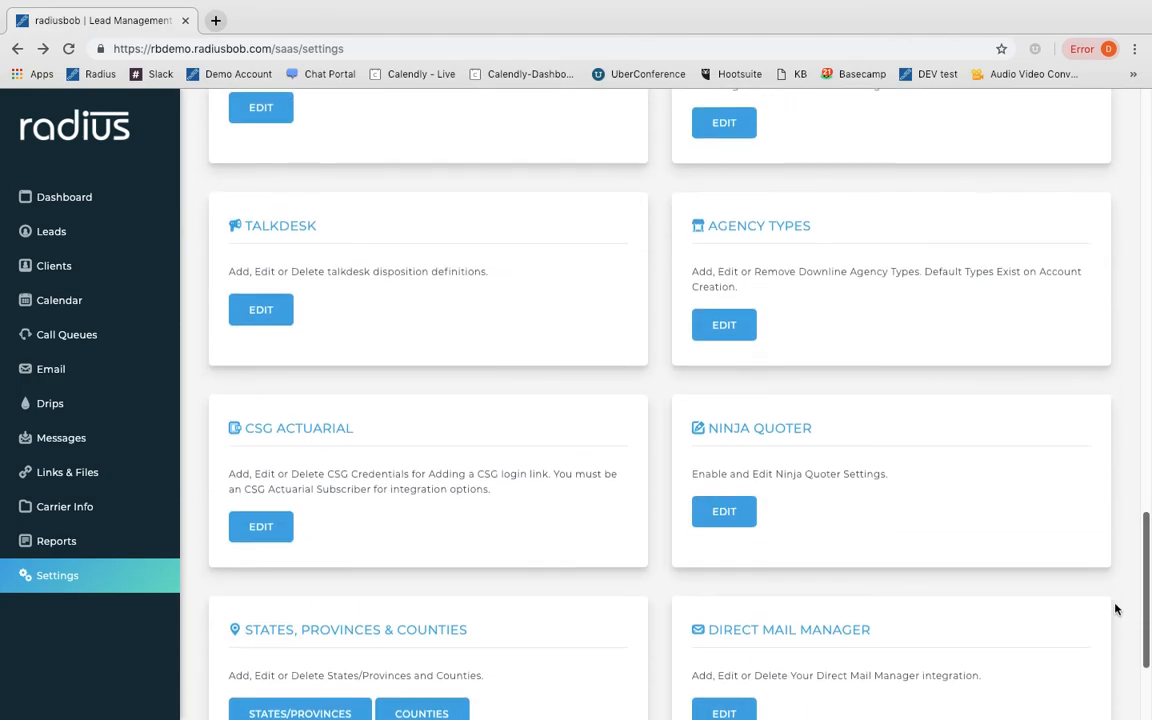
pyautogui.scroll(3)
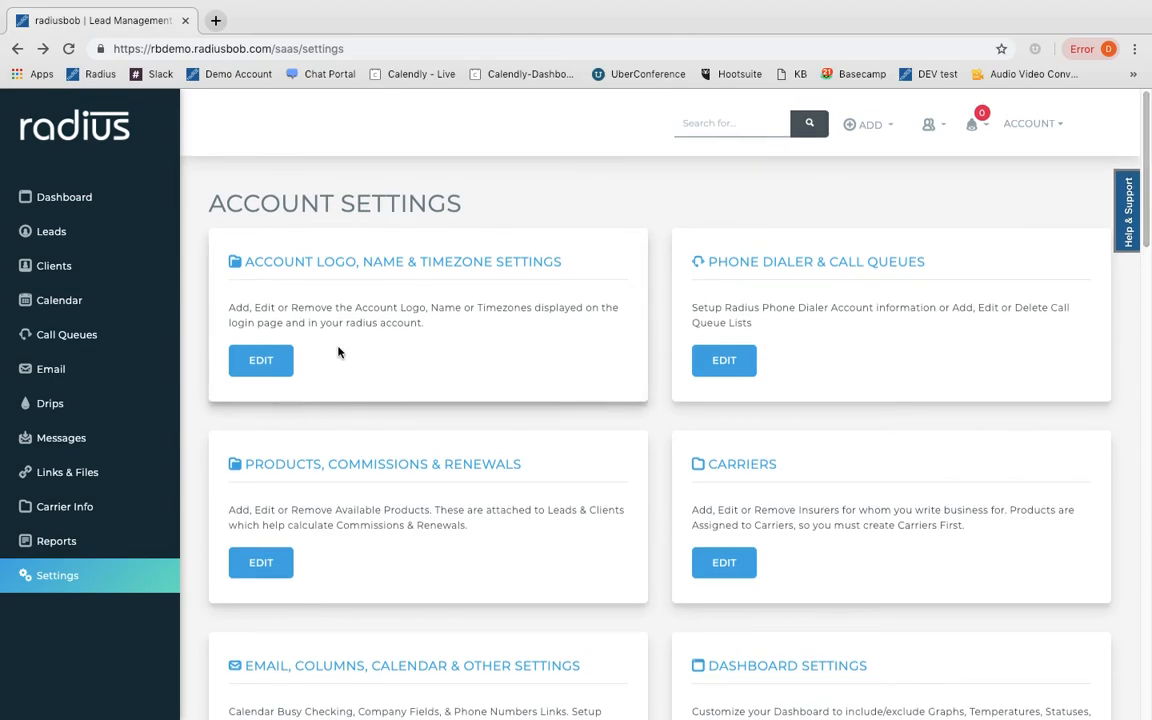
pyautogui.moveTo(68, 472)
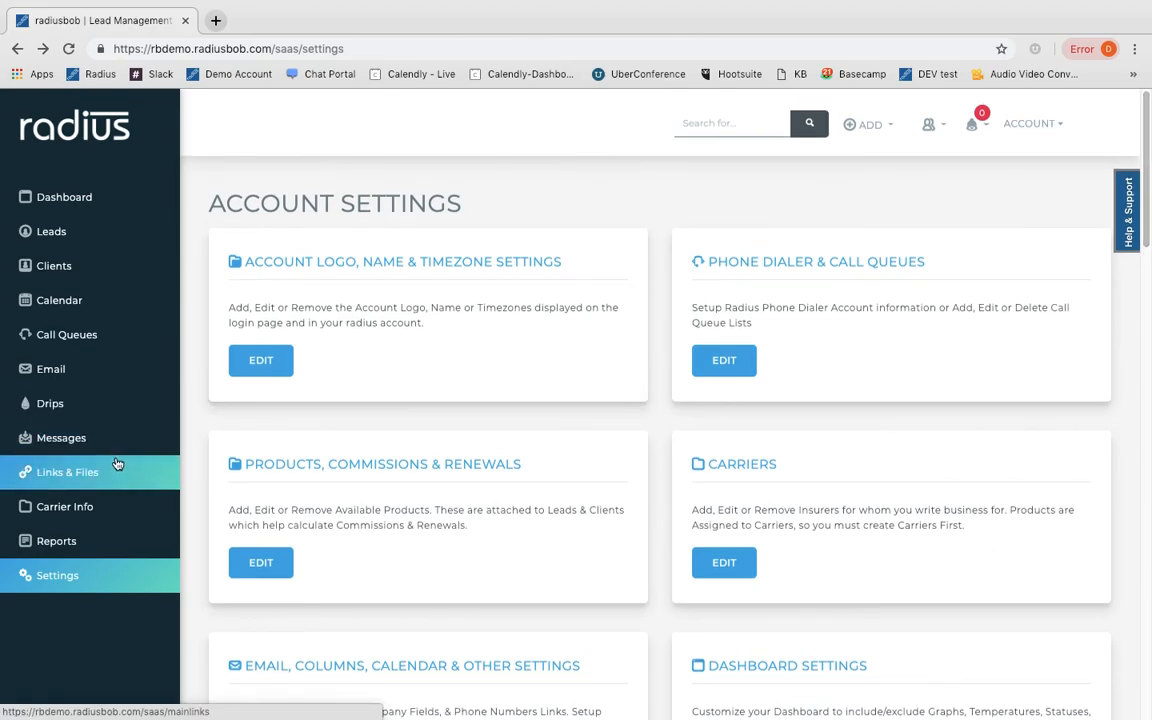